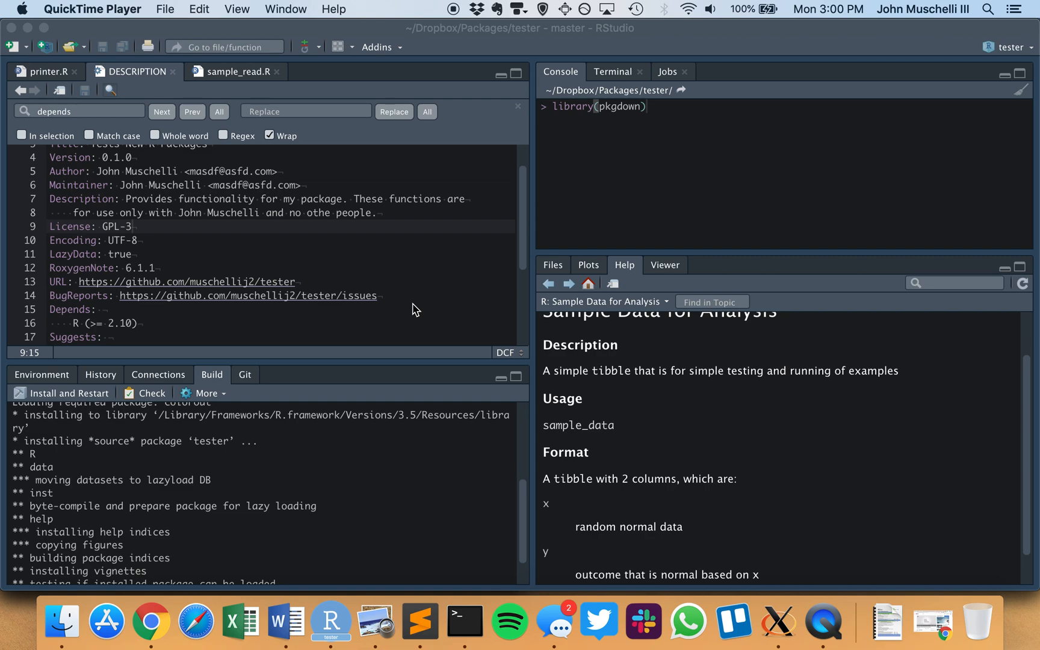
Run usethis::use_pkgdown() in the console after briefly dismissing the Install Packages dialog
{"action": "left_click", "coordinate": [705, 118]}
{"action": "type", "text": "install.packages(\""}
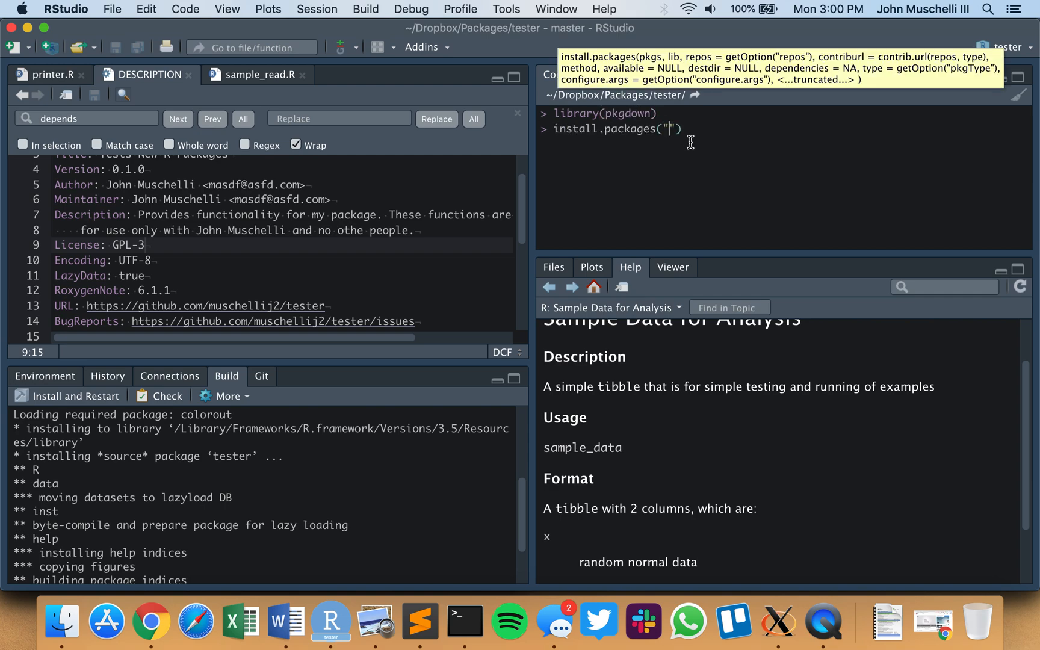
{"action": "type", "text": "pkgdown"}
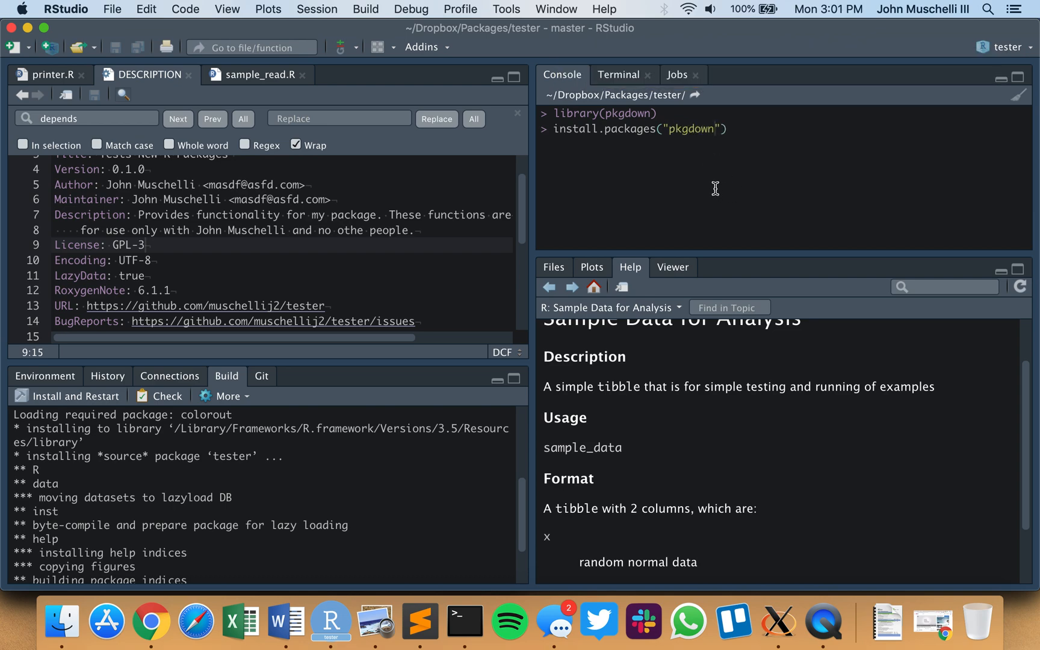
{"action": "left_click", "coordinate": [506, 8]}
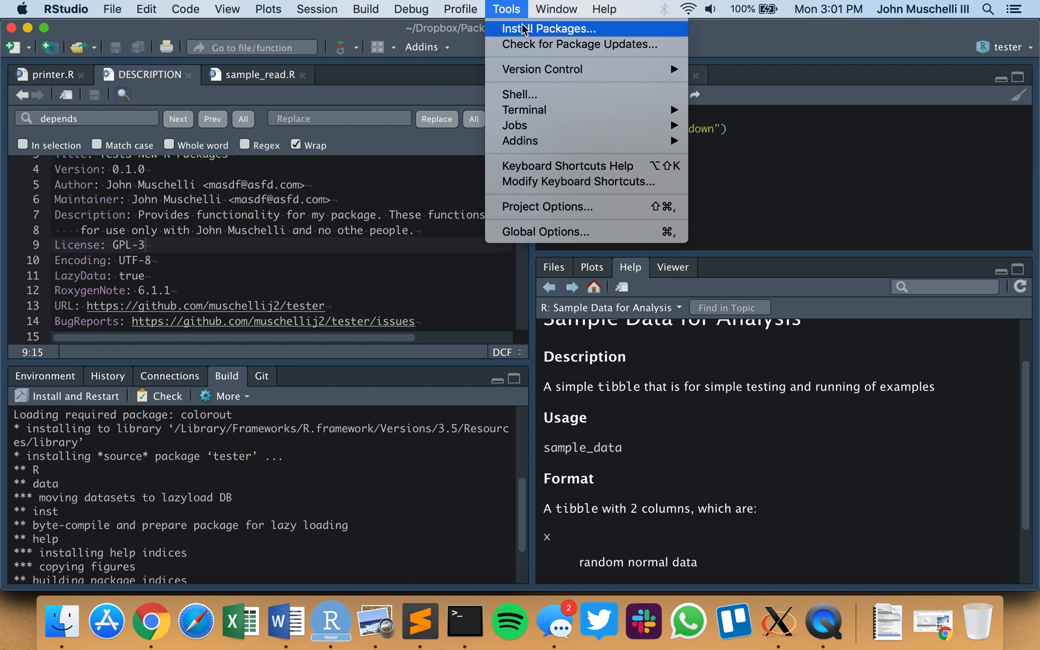
{"action": "left_click", "coordinate": [548, 29]}
{"action": "type", "text": "pkgdown"}
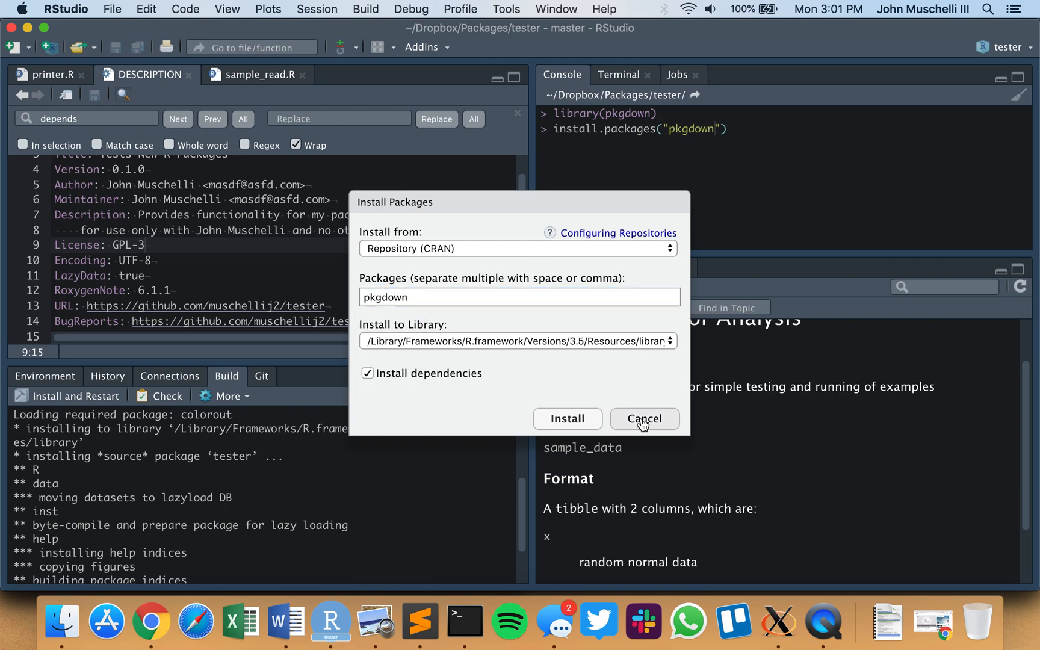
{"action": "left_click", "coordinate": [643, 419]}
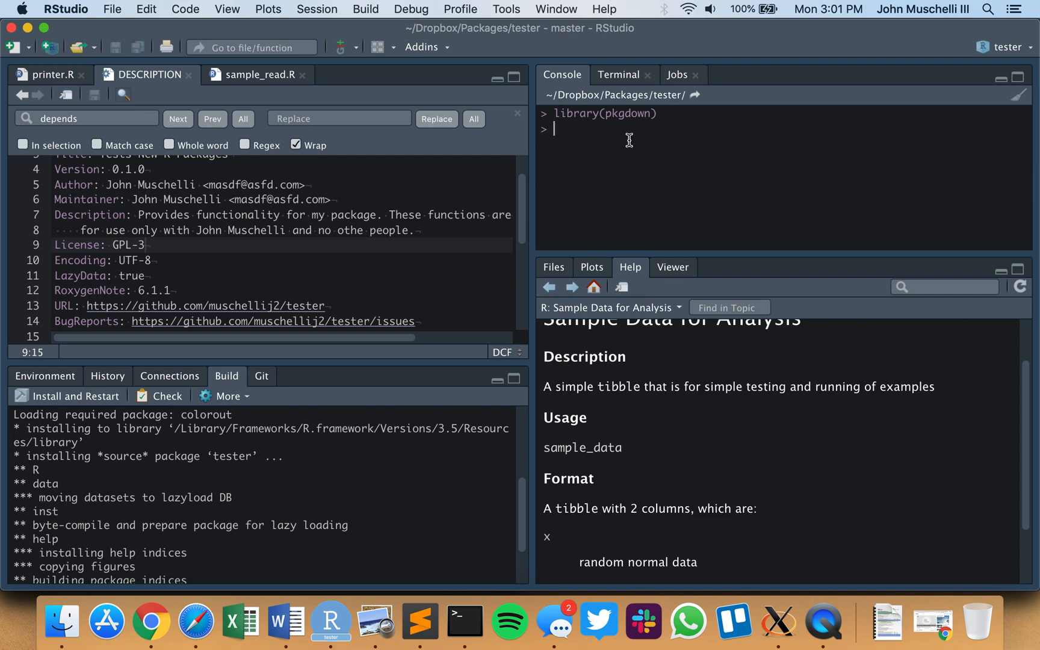
{"action": "type", "text": "usethis::use_pkgdown("}
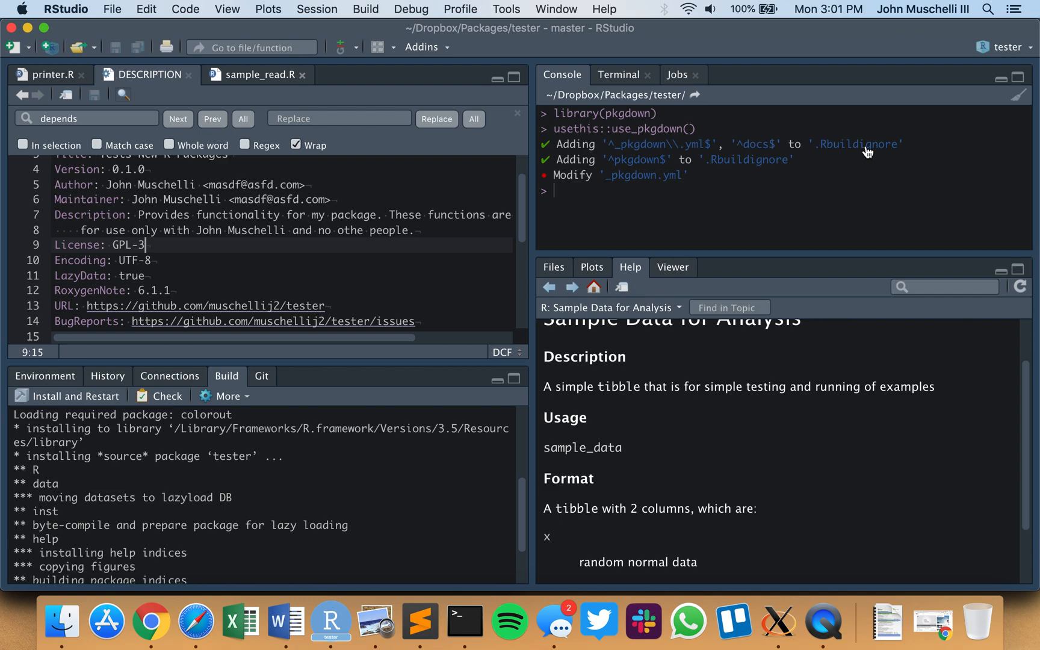
{"action": "mouse_move", "coordinate": [857, 153]}
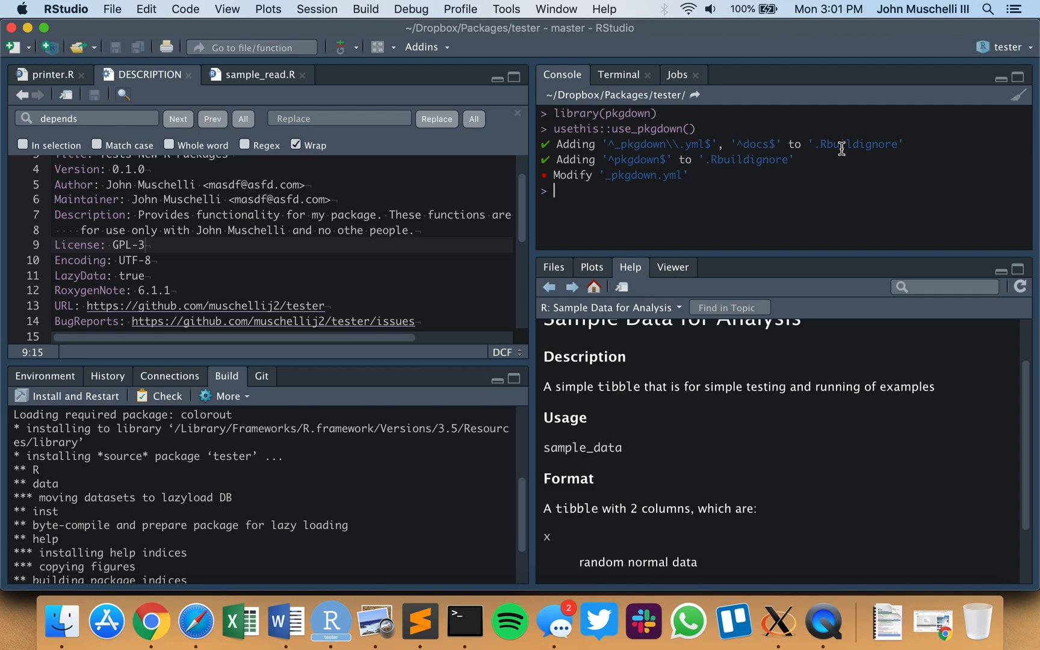
{"action": "mouse_move", "coordinate": [485, 237]}
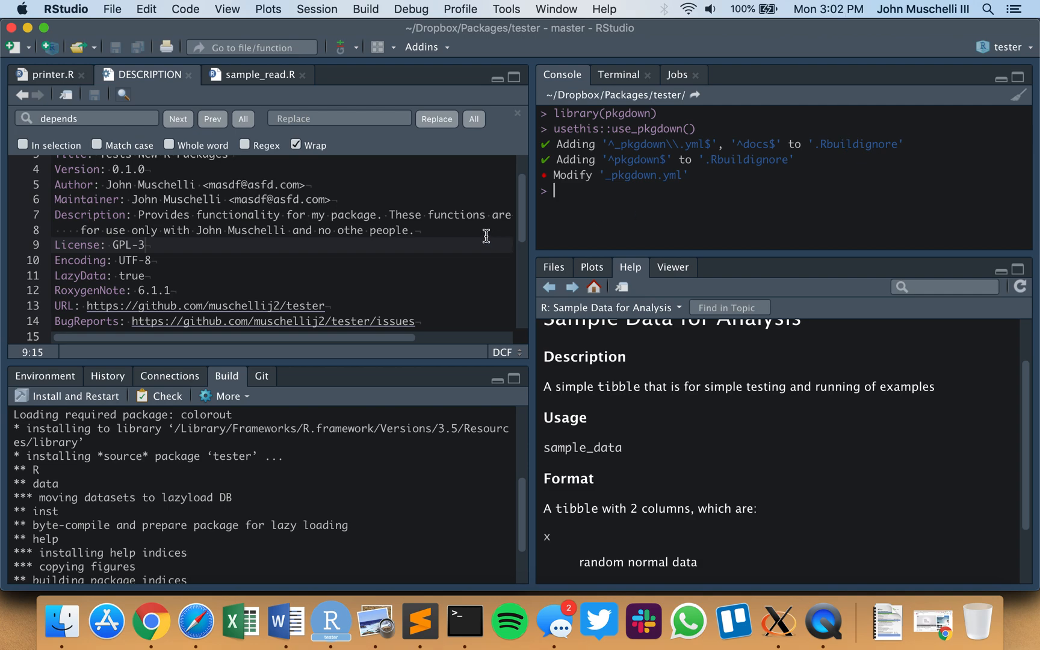
{"action": "mouse_move", "coordinate": [528, 223]}
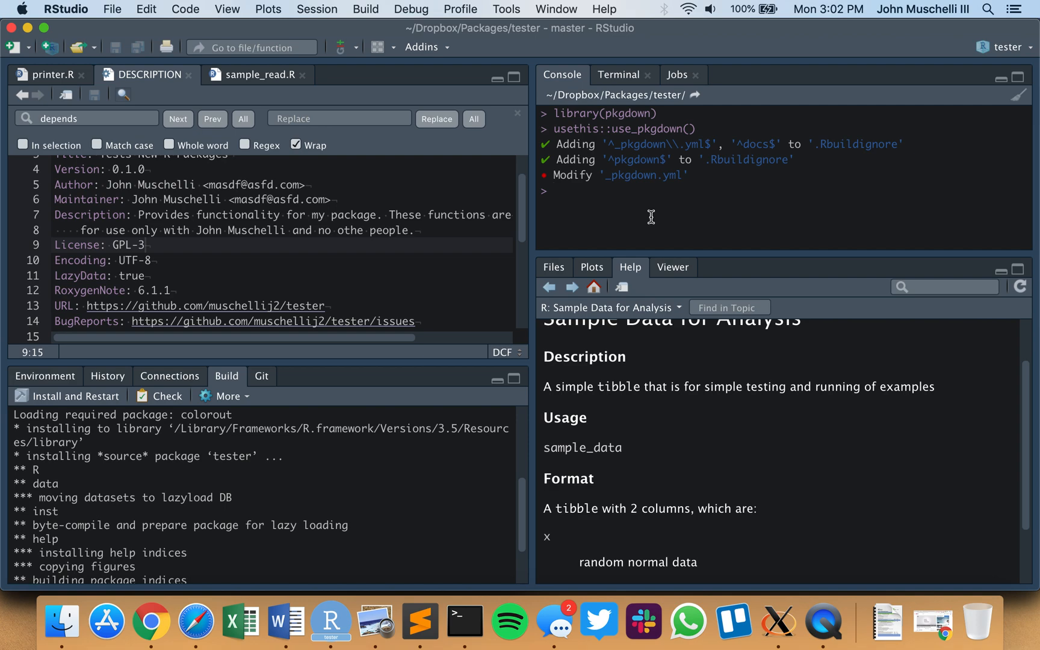
Run usethis::use_git() to initialise git setup for the tester package
{"action": "type", "text": "usethis::"}
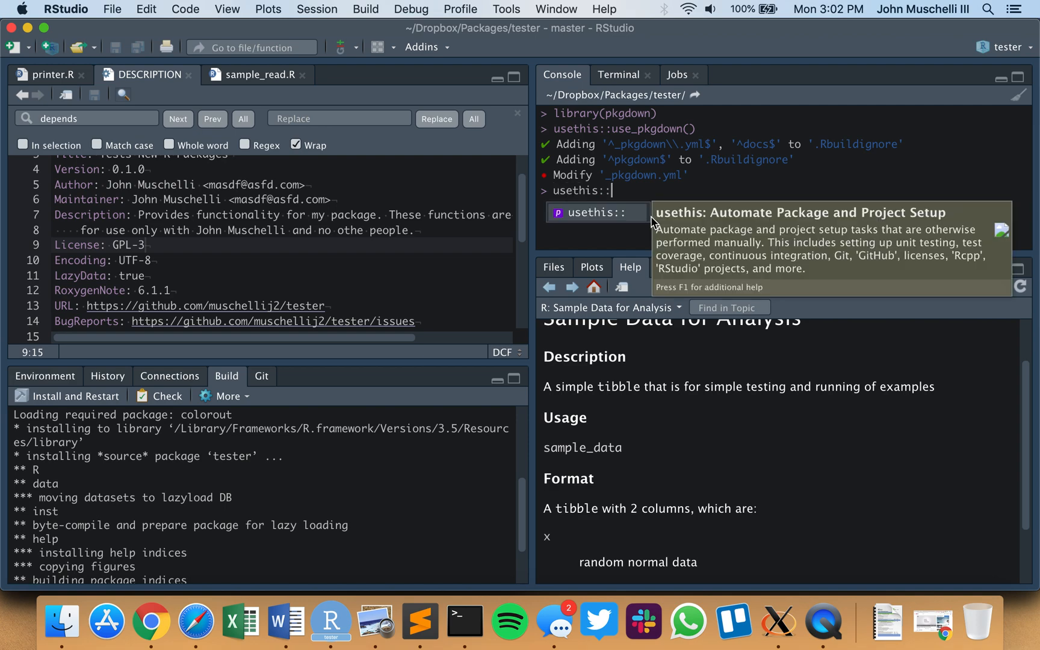
{"action": "type", "text": "use_git("}
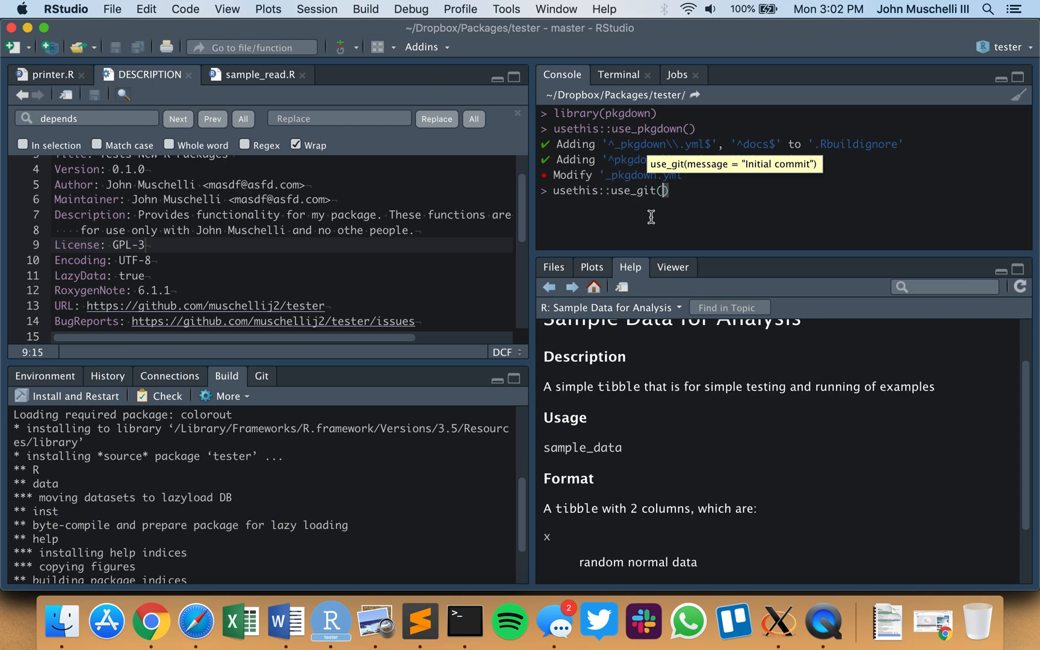
{"action": "key", "text": "Return"}
{"action": "type", "text": "usethis::use_github()"}
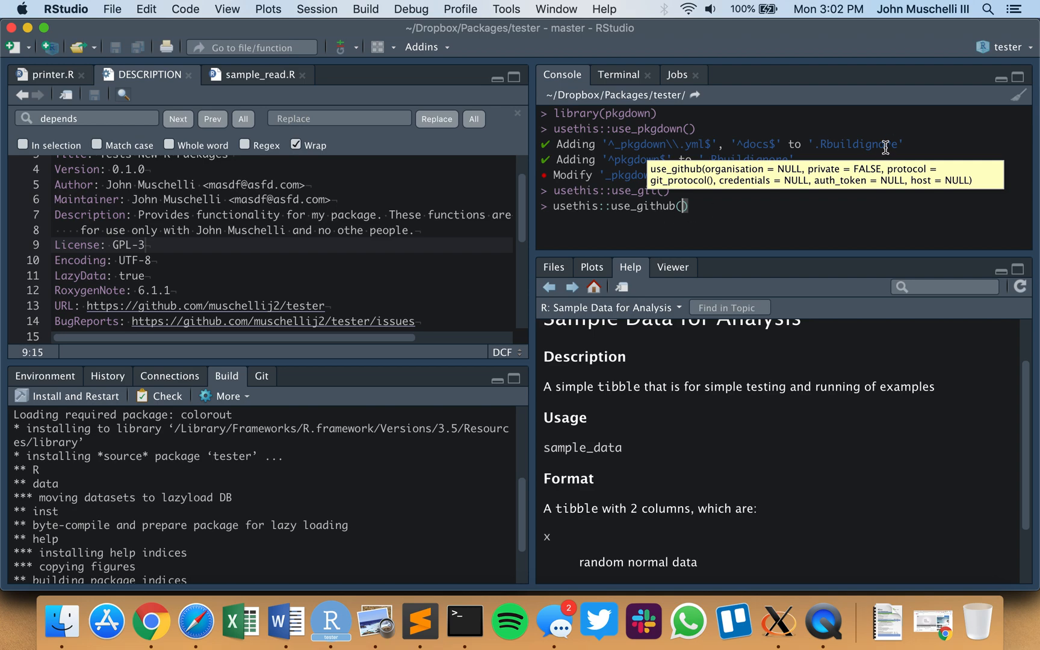
{"action": "mouse_move", "coordinate": [808, 201]}
{"action": "type", "text": "?"}
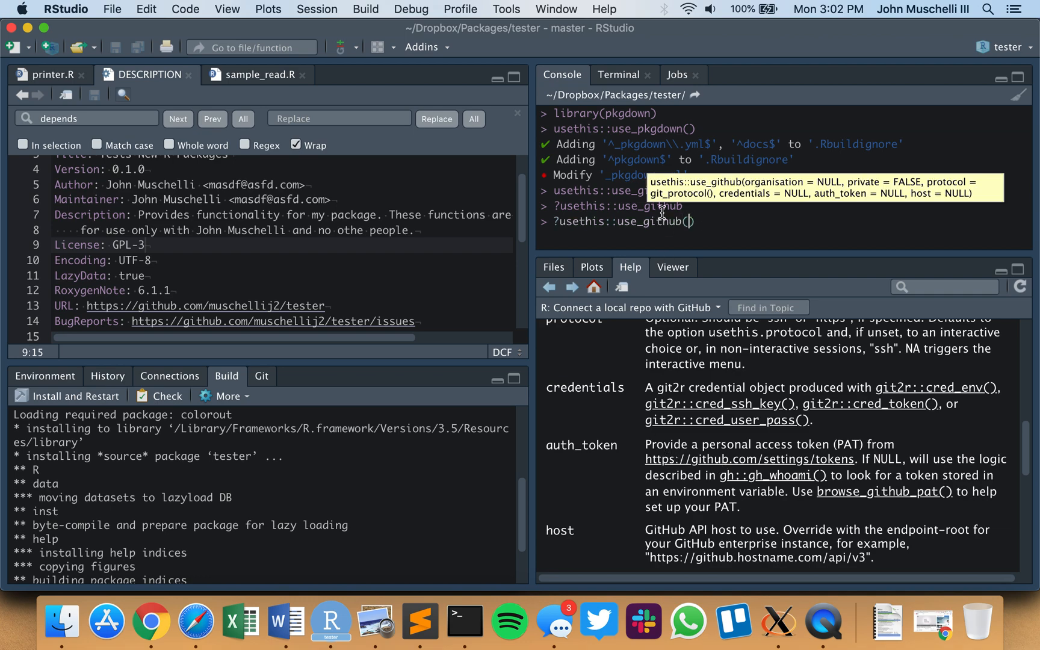
Run use_github(protocol = "https") and select the origin error and suggested git remote rm origin text
{"action": "type", "text": "protocol ="}
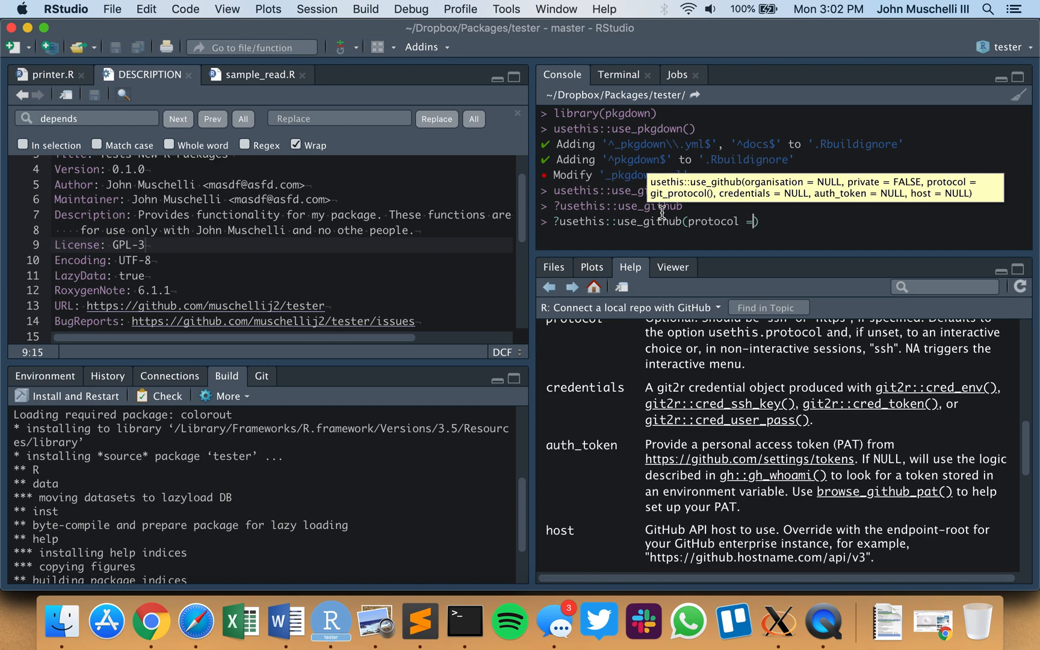
{"action": "type", "text": "\"https\""}
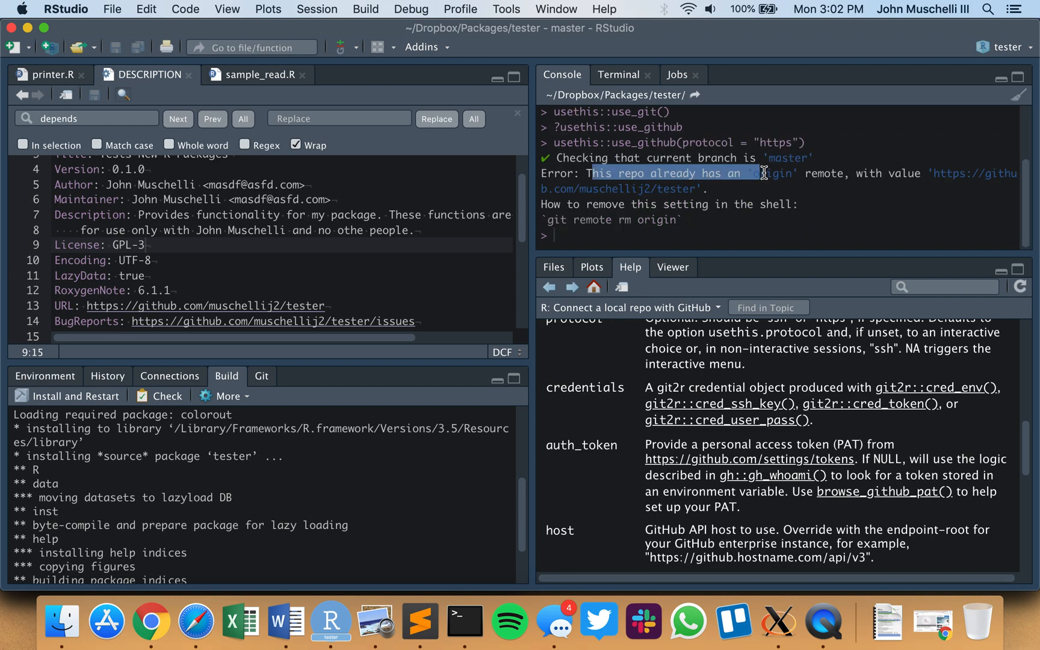
{"action": "left_click_drag", "start_coordinate": [763, 173], "coordinate": [764, 193]}
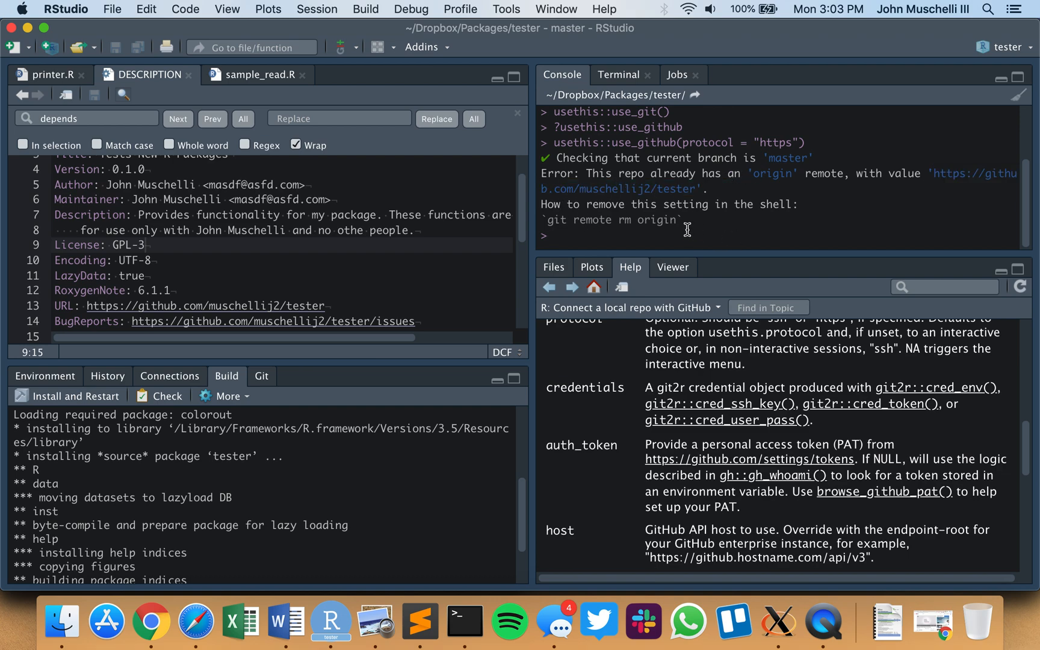
{"action": "double_click", "coordinate": [611, 219]}
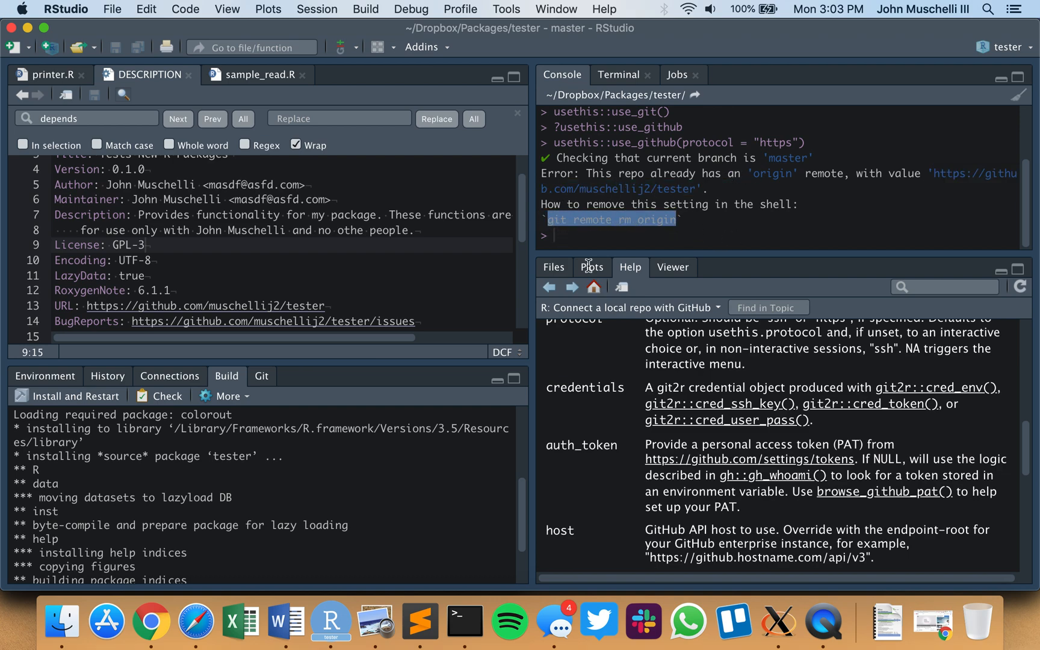
{"action": "mouse_move", "coordinate": [152, 622]}
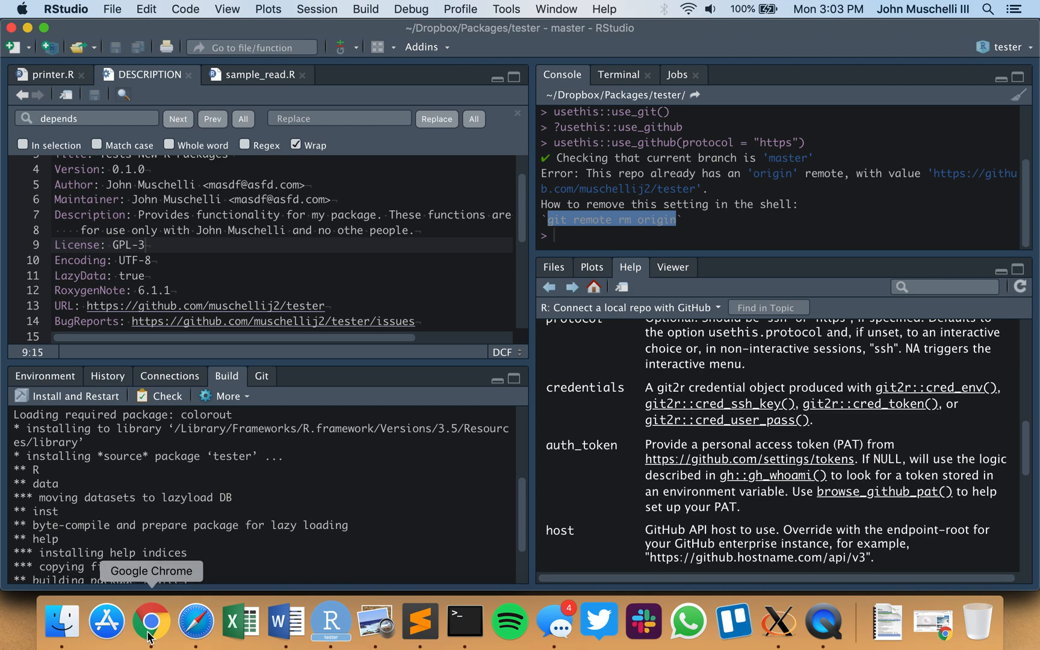
Switch to Chrome and scroll through the tester repository's files and README on GitHub
{"action": "left_click", "coordinate": [151, 621]}
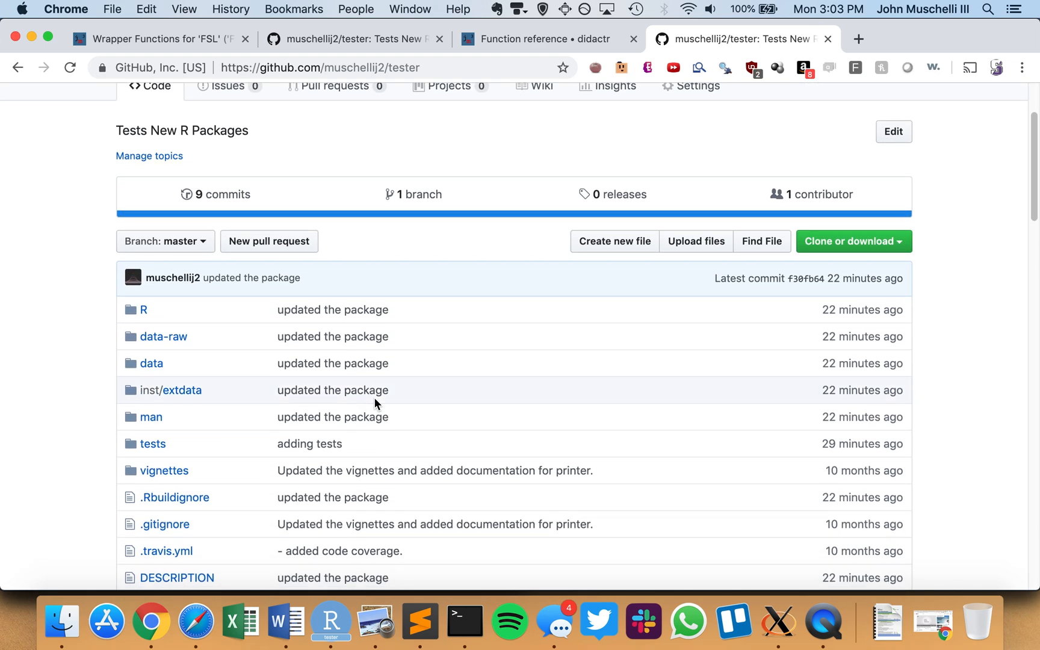
{"action": "scroll", "scroll_direction": "down", "scroll_amount": 3}
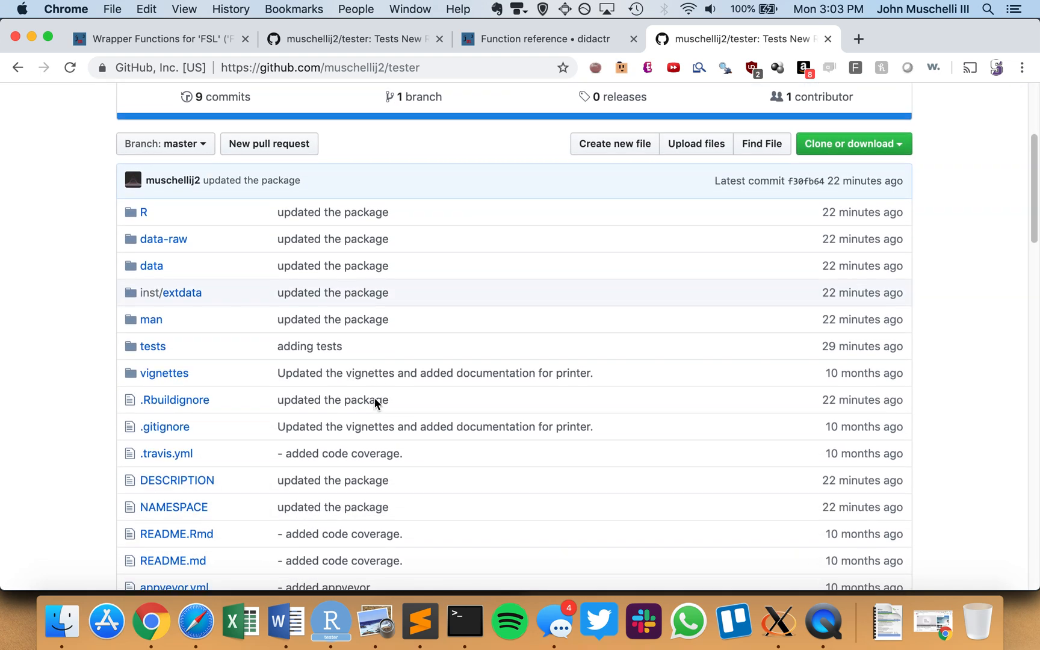
{"action": "scroll", "scroll_direction": "down", "scroll_amount": 3}
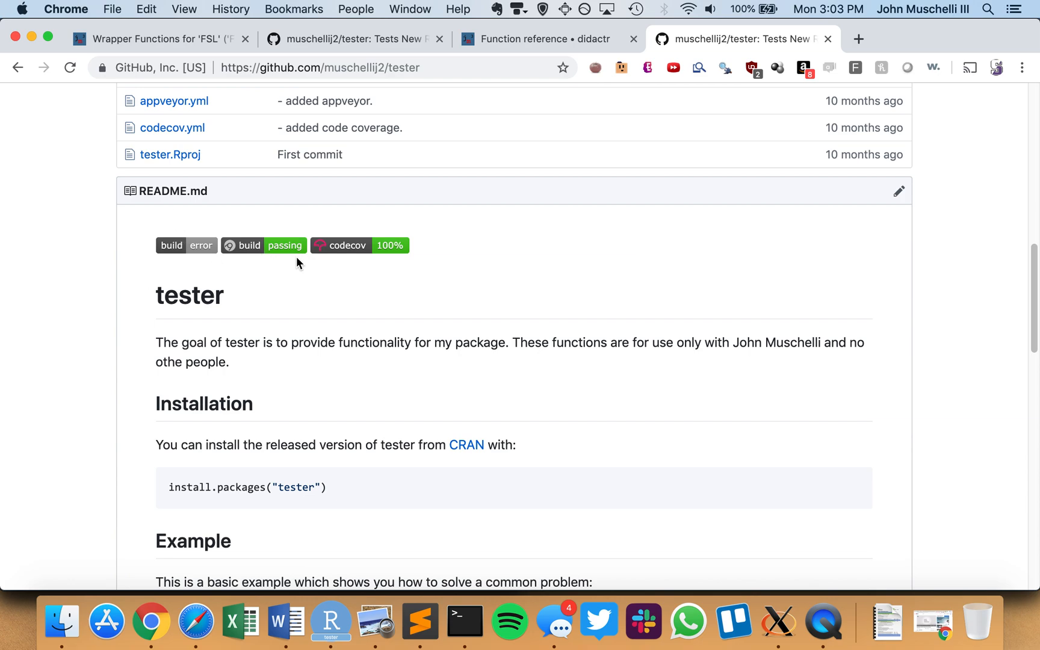
{"action": "scroll", "scroll_direction": "down", "scroll_amount": 3}
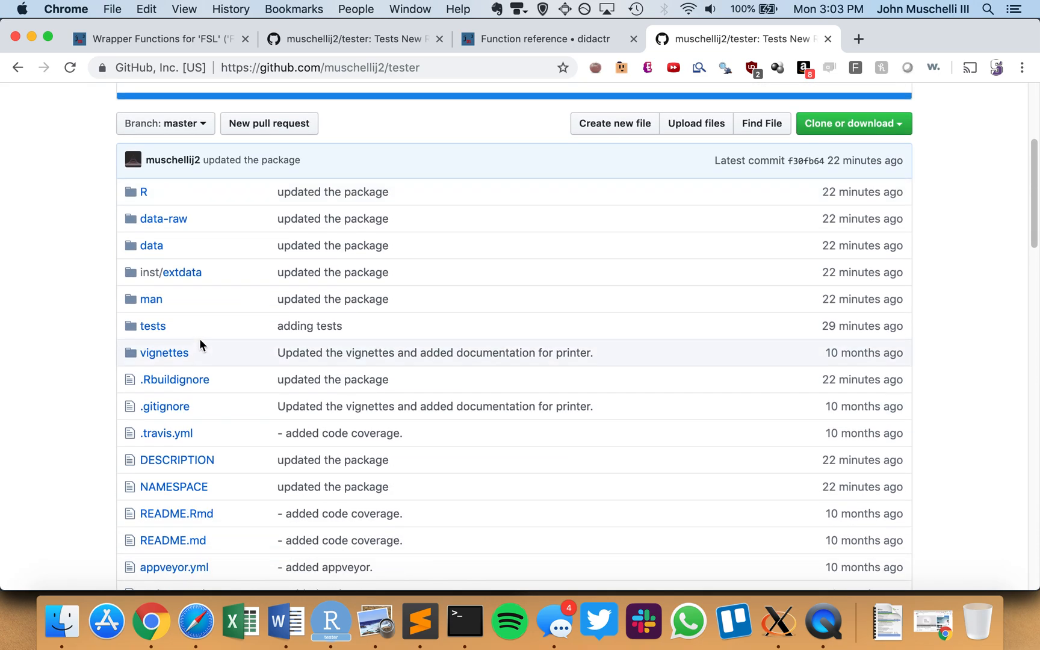
{"action": "mouse_move", "coordinate": [183, 272]}
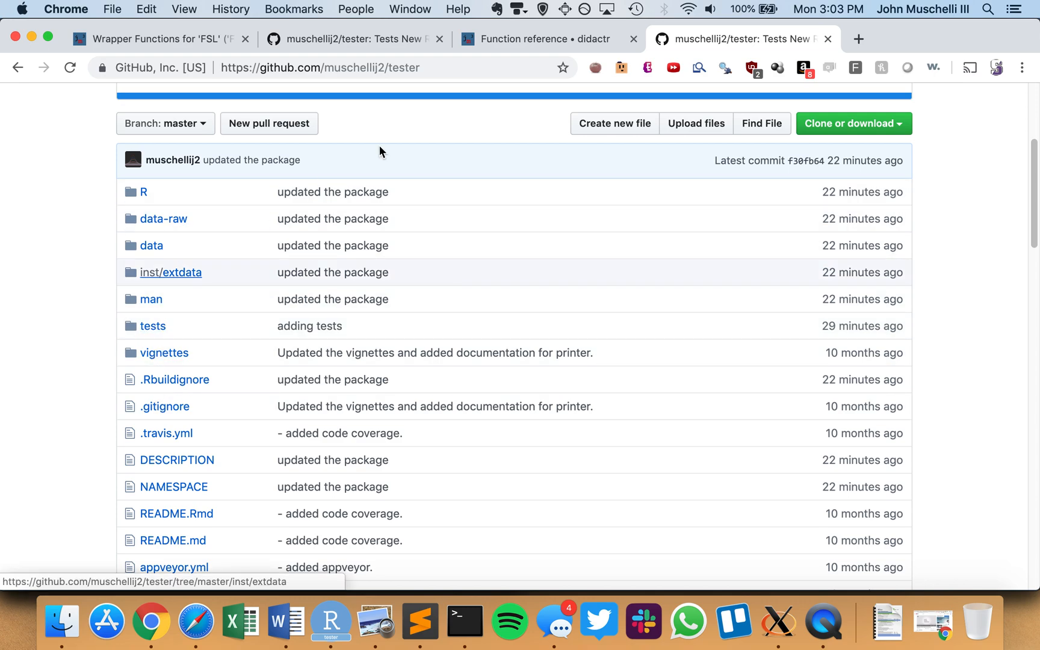
{"action": "mouse_move", "coordinate": [518, 142]}
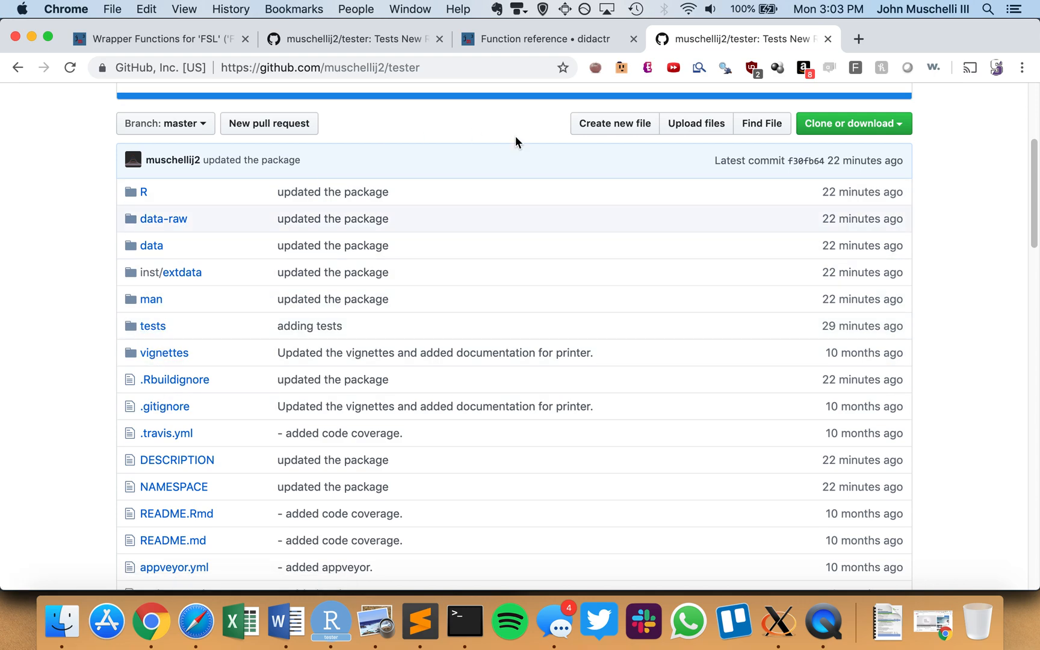
Scroll through the didactr pkgdown reference page
{"action": "left_click", "coordinate": [544, 39]}
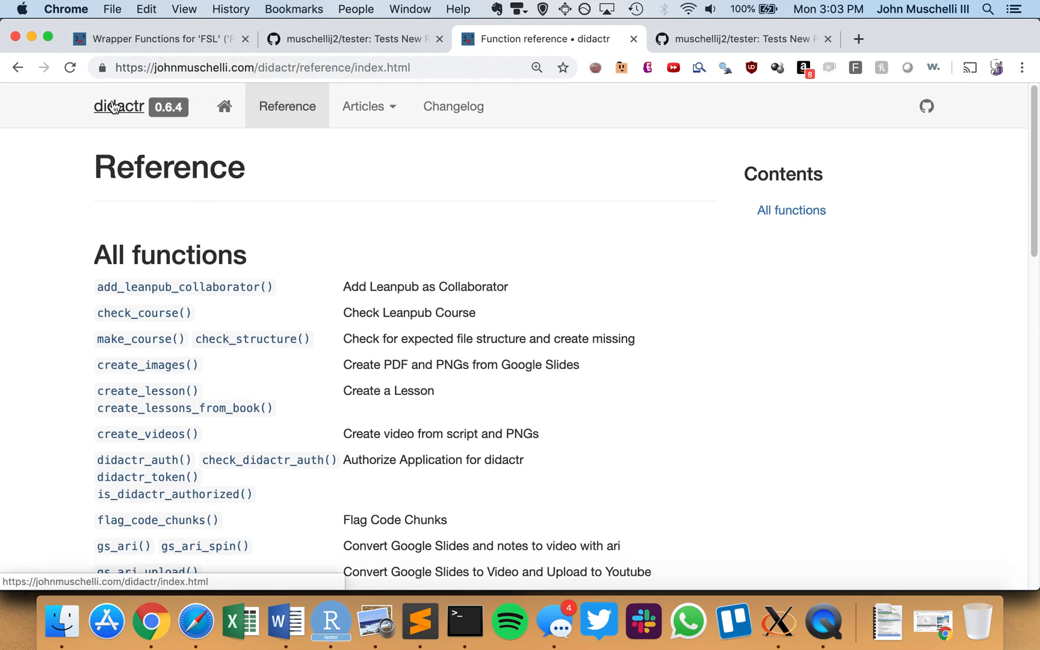
{"action": "scroll", "scroll_direction": "down", "scroll_amount": 3}
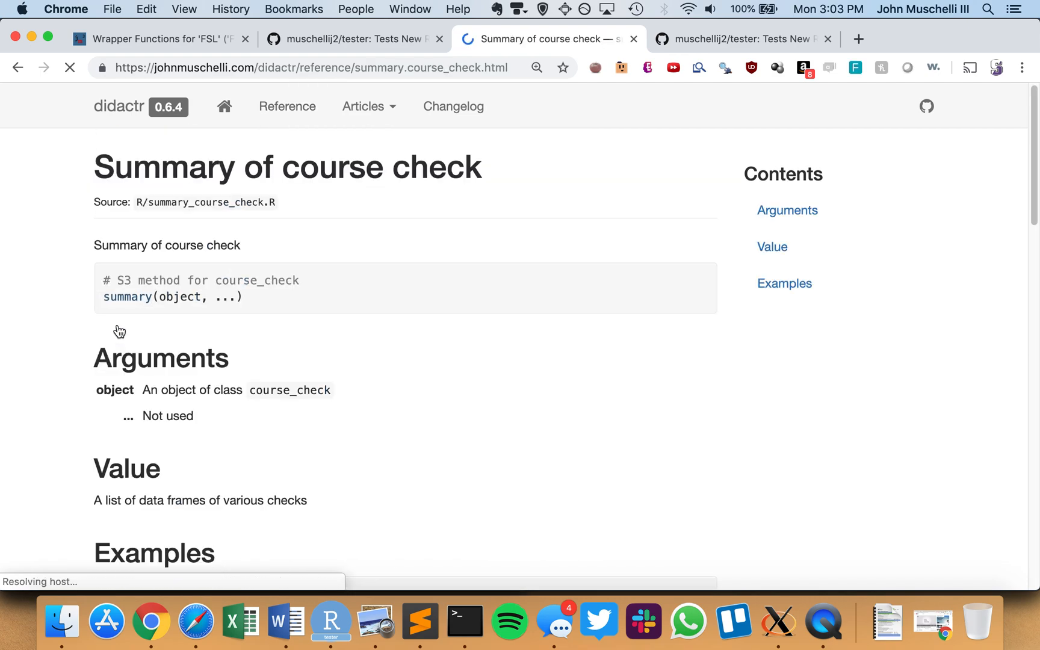
{"action": "scroll", "scroll_direction": "down", "scroll_amount": 3}
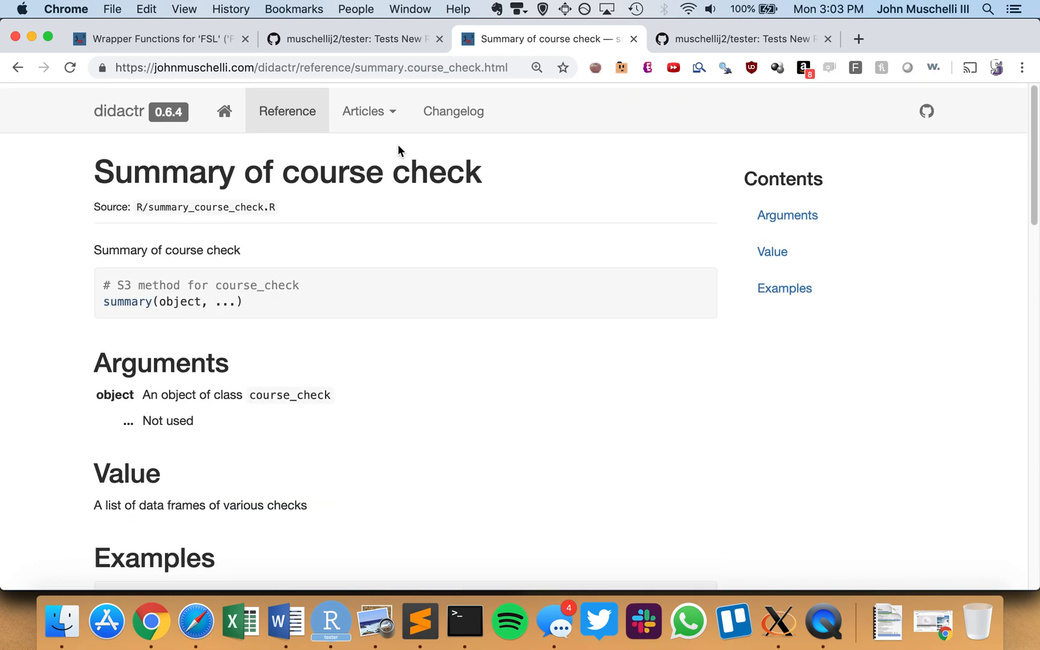
{"action": "scroll", "scroll_direction": "down", "scroll_amount": 3}
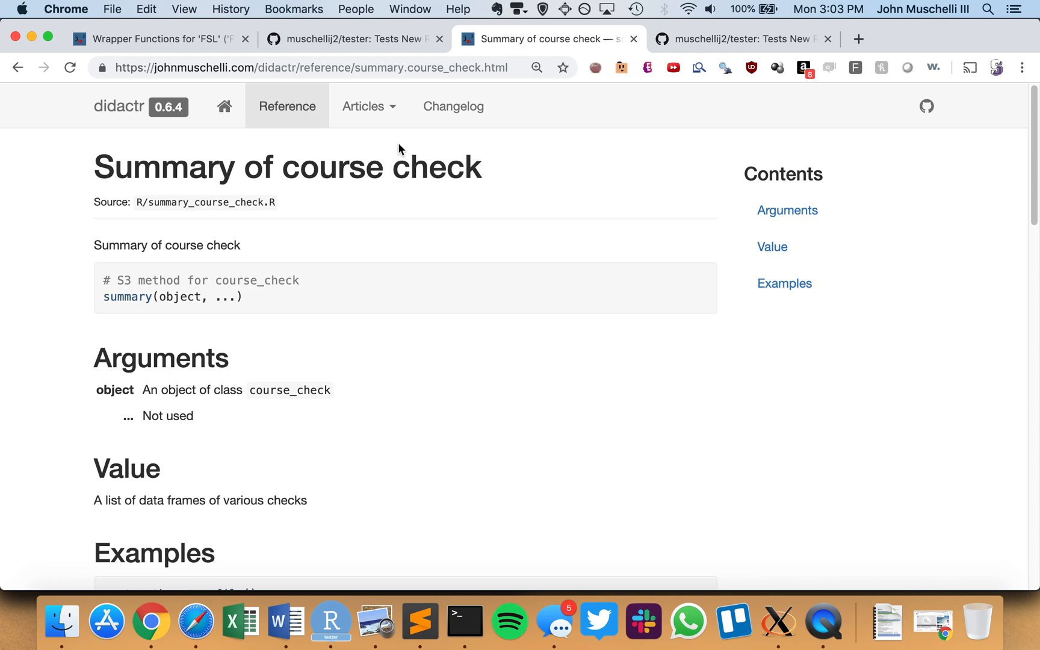
Read the Checking Courses article, then go to Creating Courses from Scratch
{"action": "left_click", "coordinate": [368, 106]}
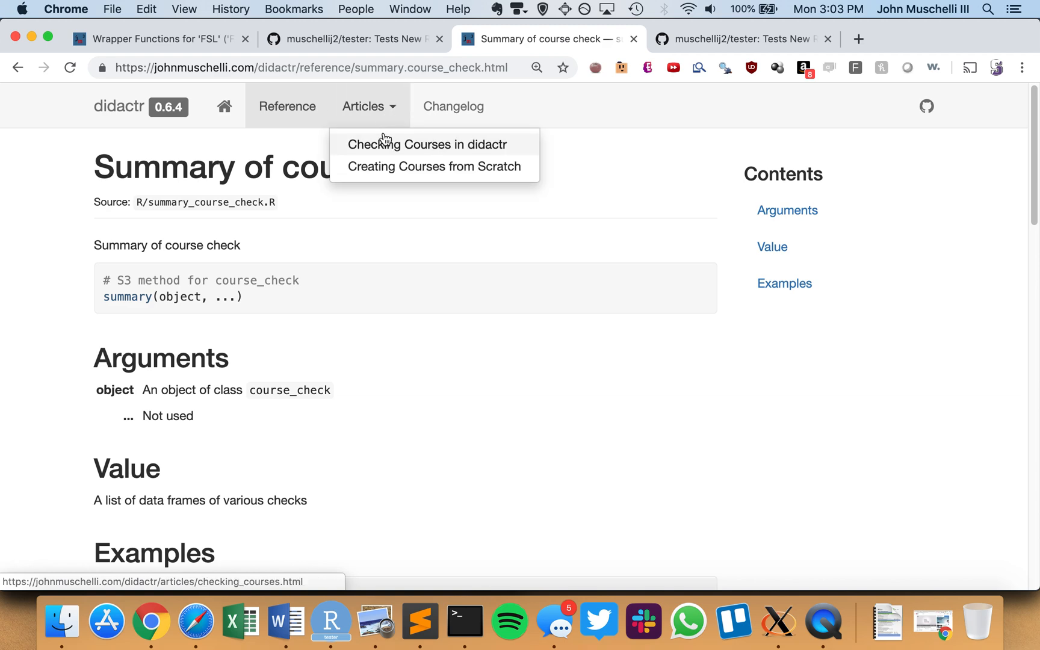
{"action": "left_click", "coordinate": [435, 166]}
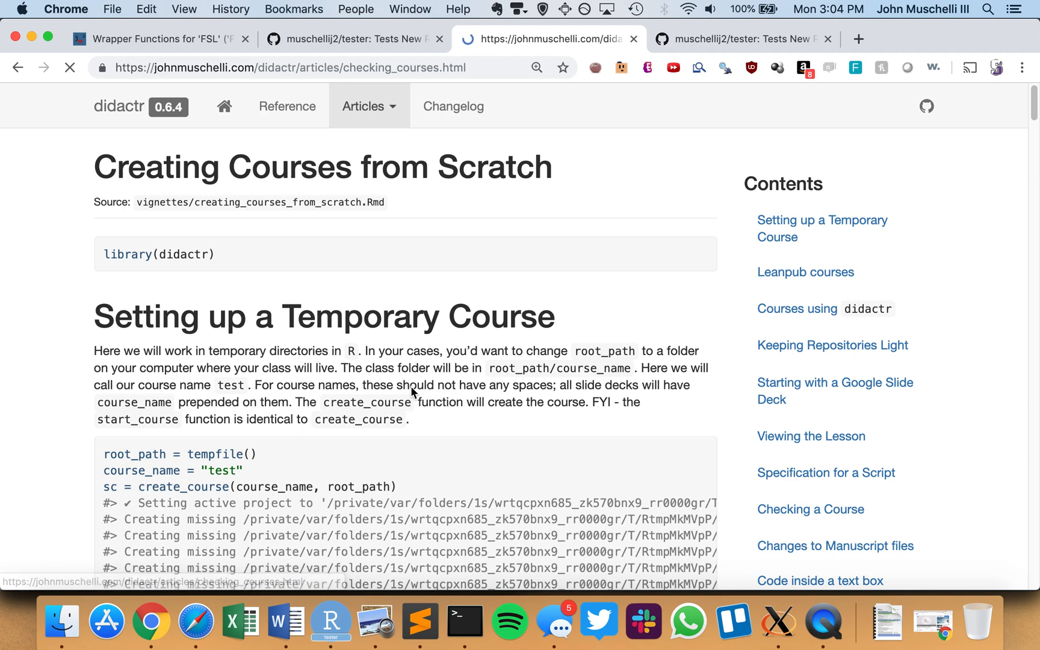
{"action": "scroll", "scroll_direction": "down", "scroll_amount": 3}
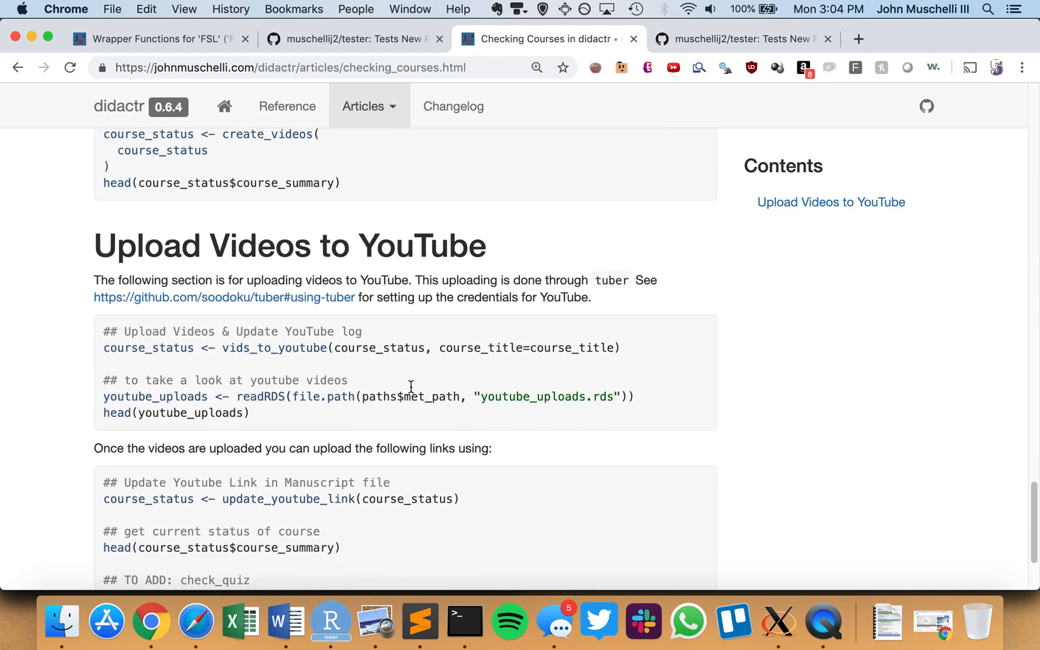
{"action": "left_click", "coordinate": [369, 106]}
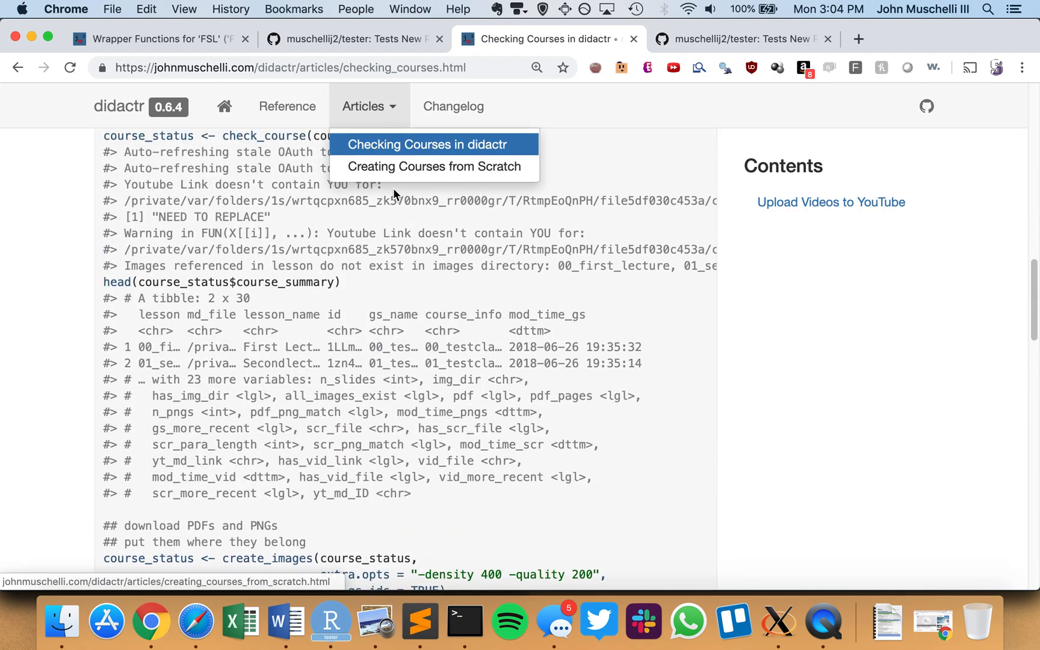
{"action": "left_click", "coordinate": [434, 166]}
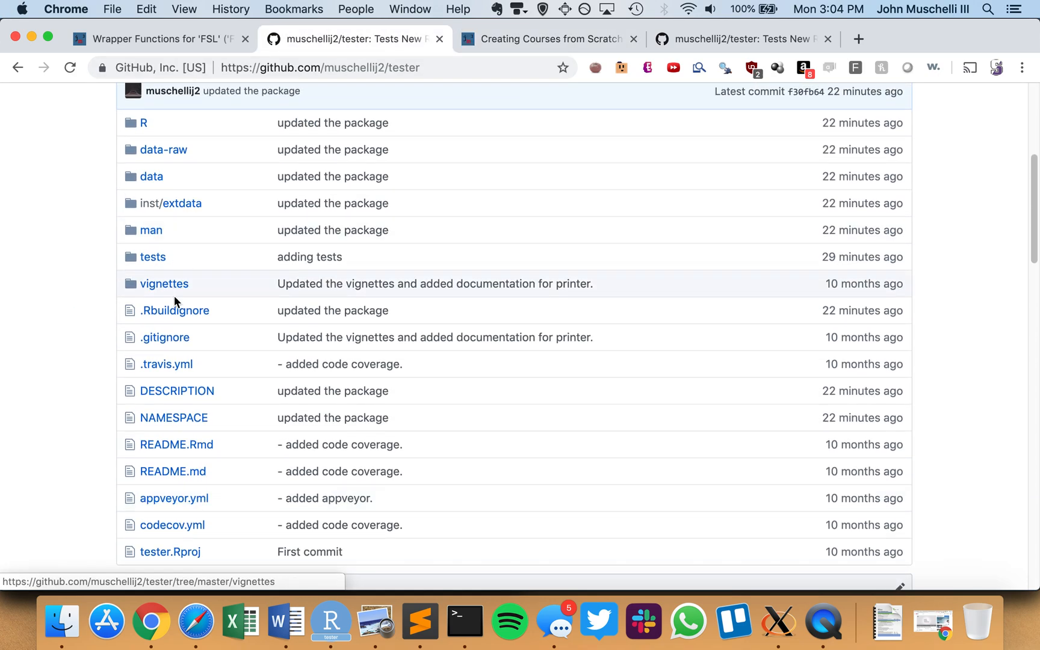
View vignettes/best_vignette_ever.Rmd on GitHub, then return to the didactr course-creation article
{"action": "left_click", "coordinate": [163, 283]}
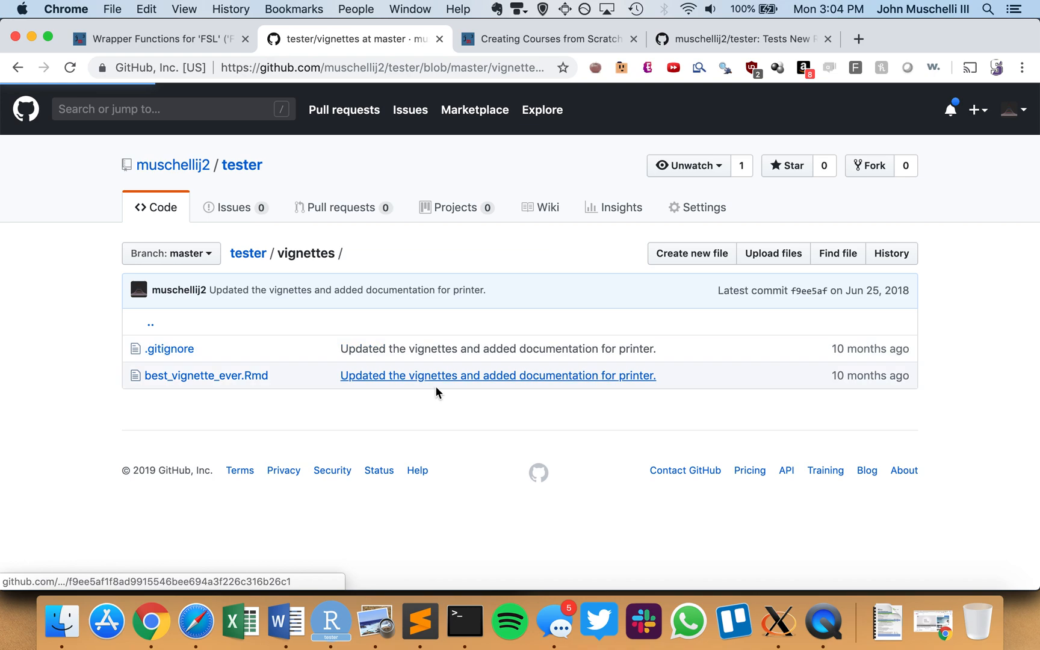
{"action": "left_click", "coordinate": [206, 375]}
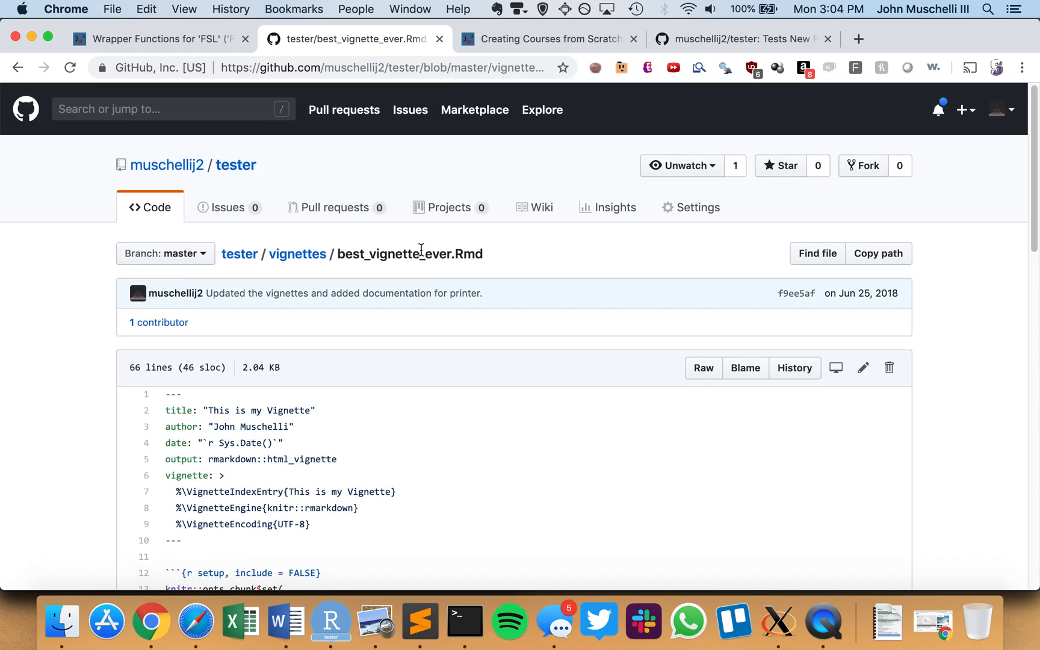
{"action": "left_click", "coordinate": [296, 253]}
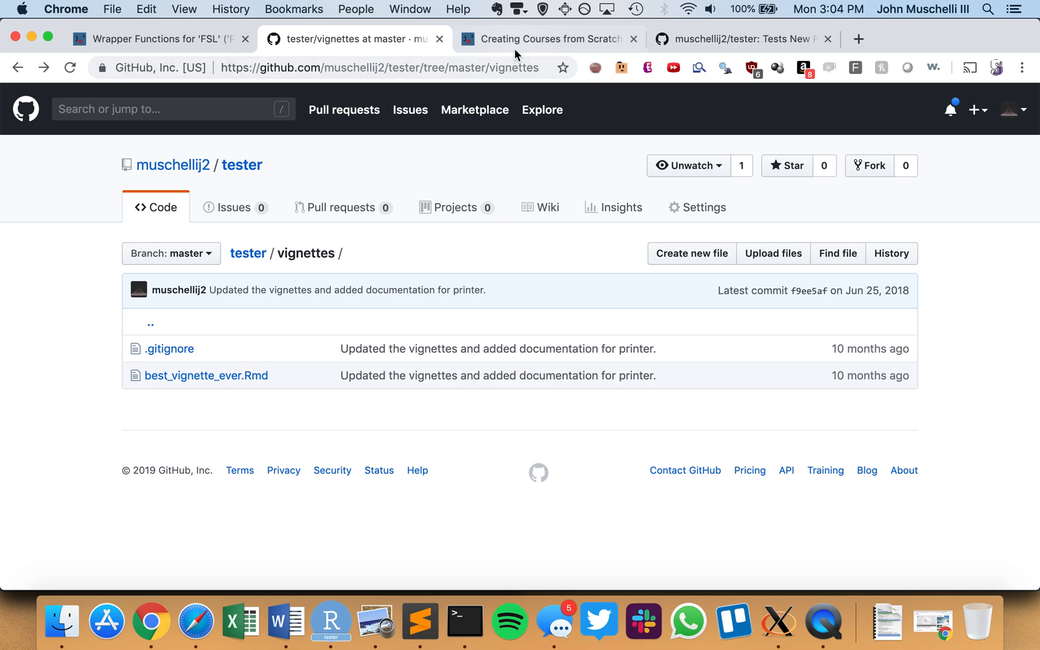
{"action": "left_click", "coordinate": [544, 39]}
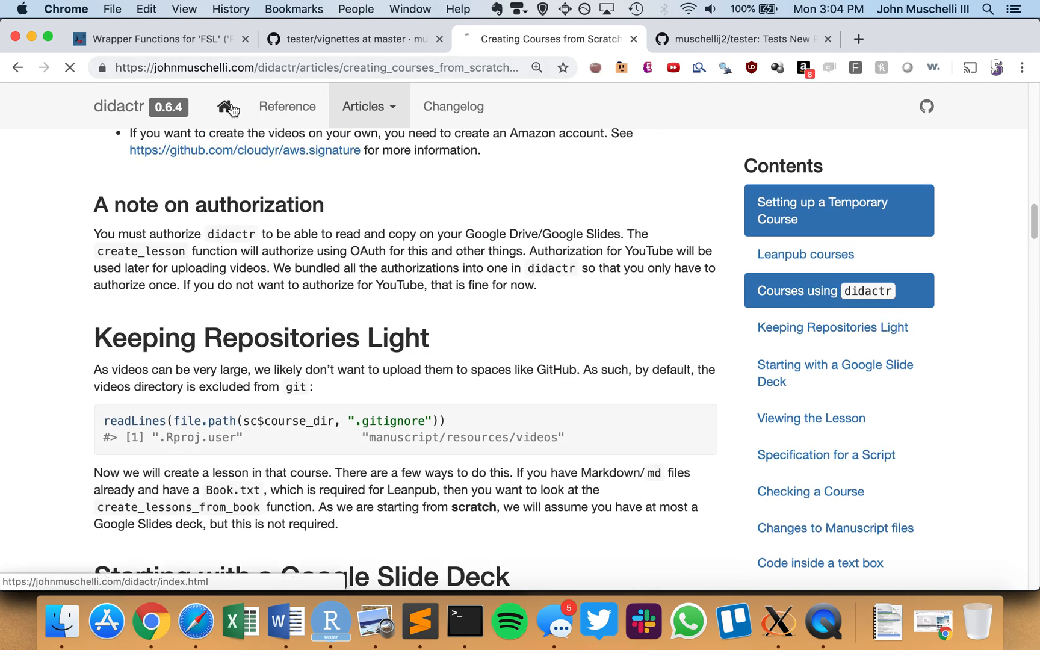
Go to the didactr site home page and scroll its installation, example and dev status sections
{"action": "left_click", "coordinate": [225, 106]}
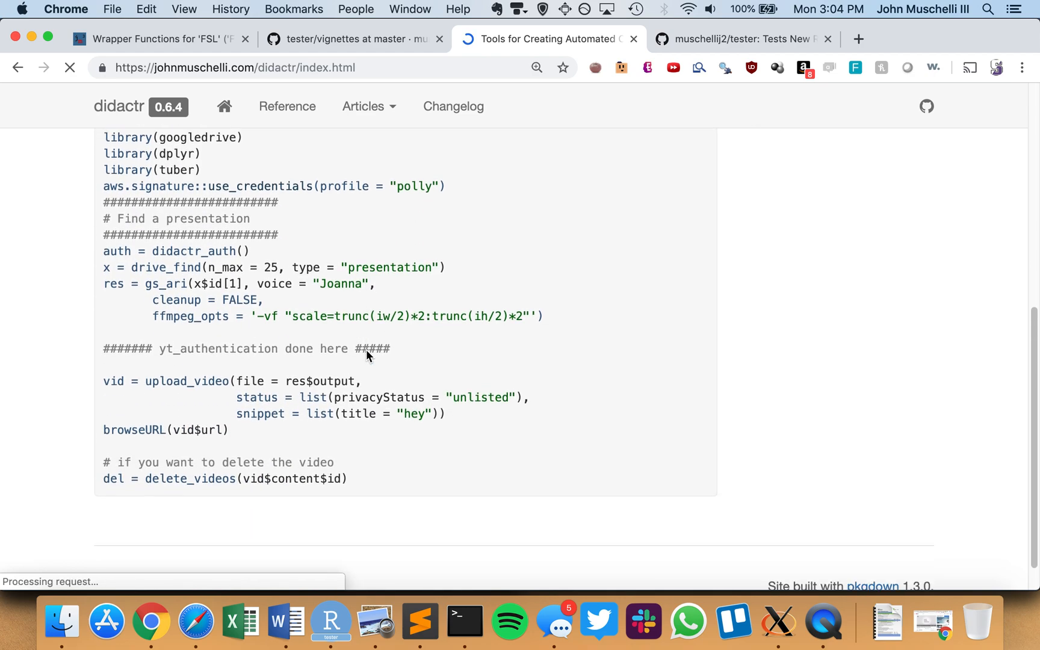
{"action": "left_click", "coordinate": [224, 106]}
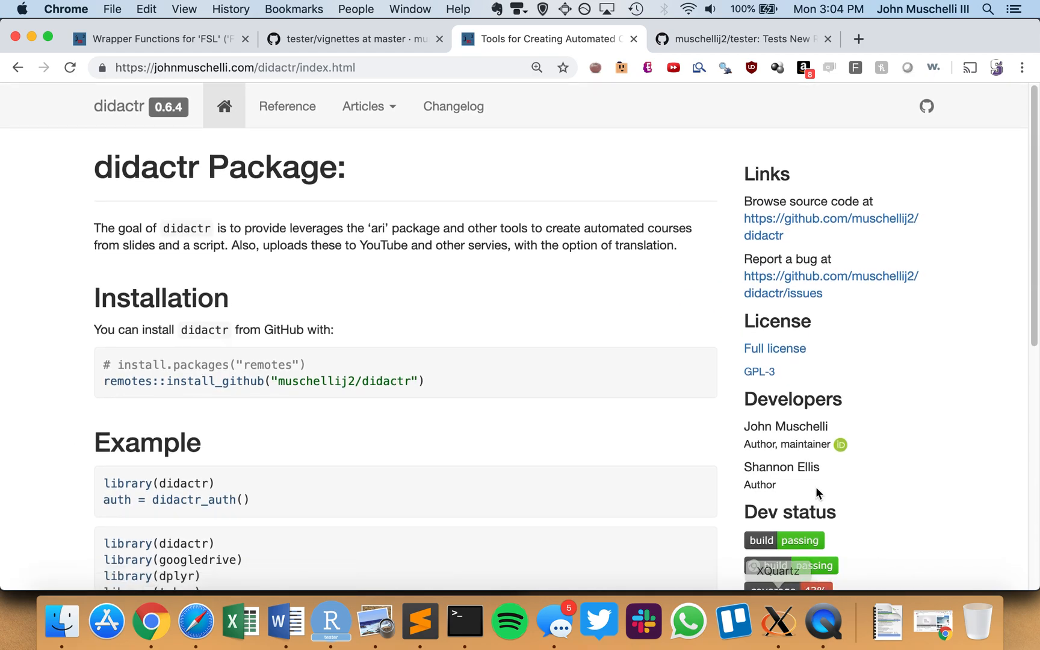
{"action": "scroll", "scroll_direction": "down", "scroll_amount": 3}
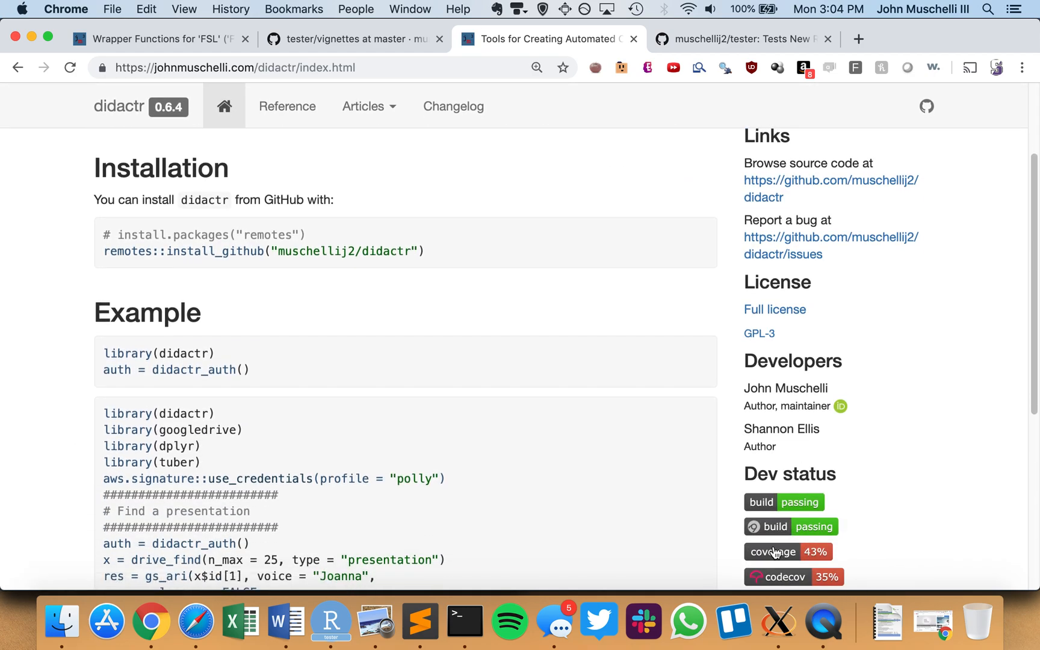
{"action": "mouse_move", "coordinate": [786, 211]}
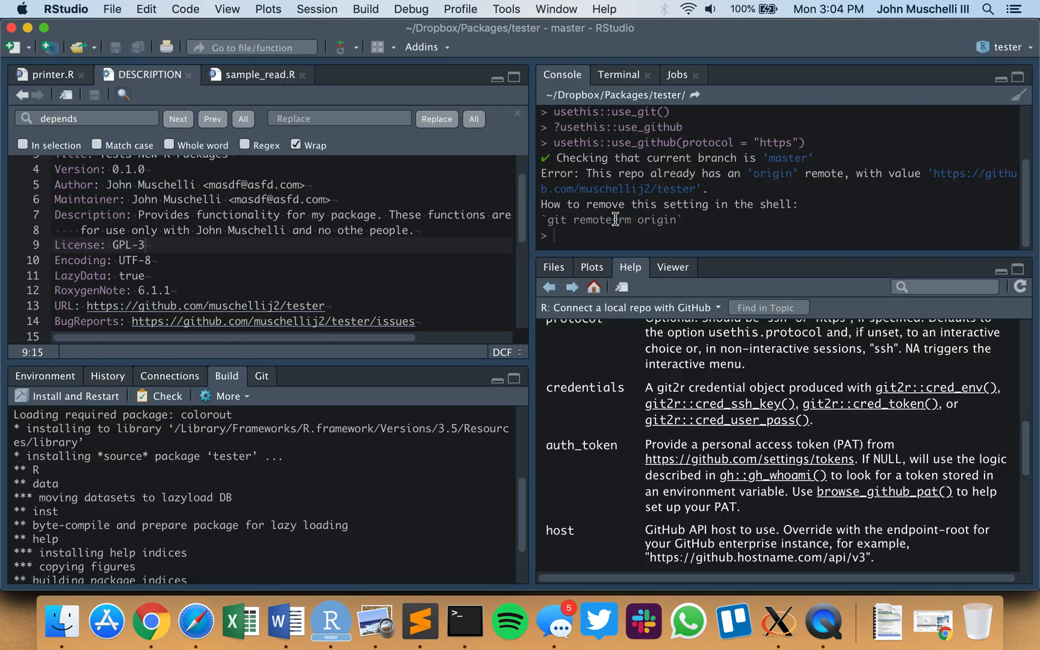
Enter pkgdown::build_site() at the console prompt using autocomplete
{"action": "left_click", "coordinate": [554, 236]}
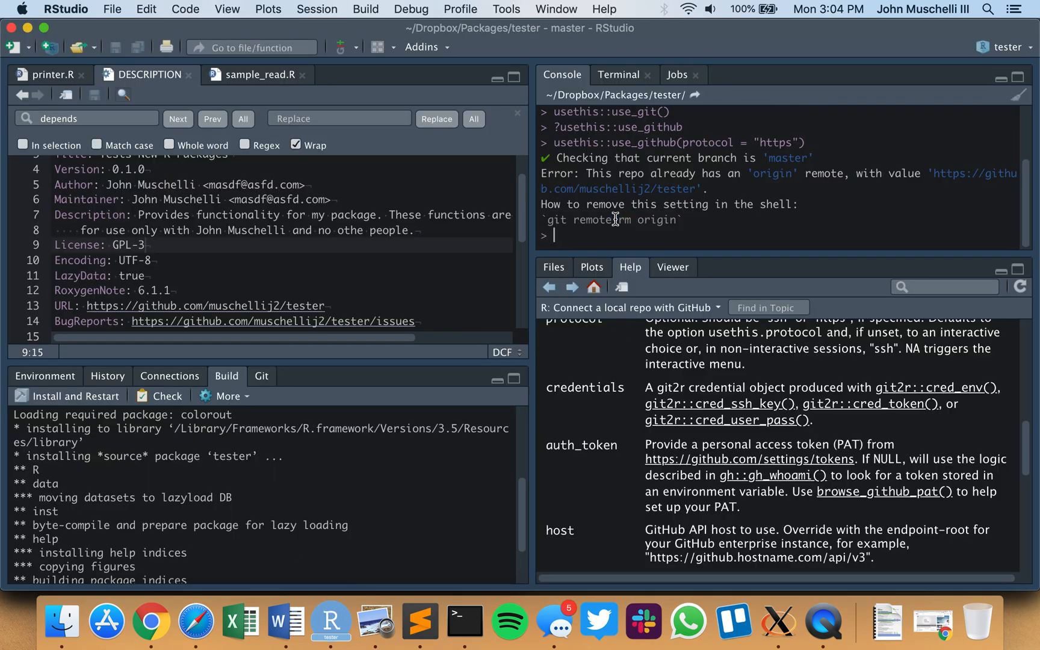
{"action": "type", "text": "pkgdown::"}
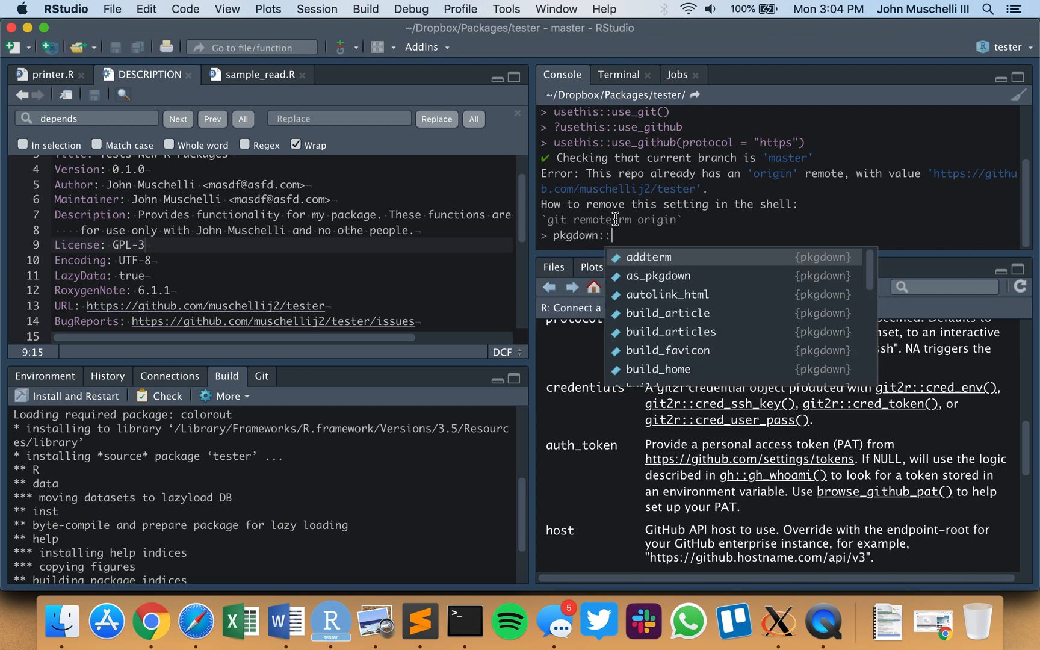
{"action": "type", "text": "build_site("}
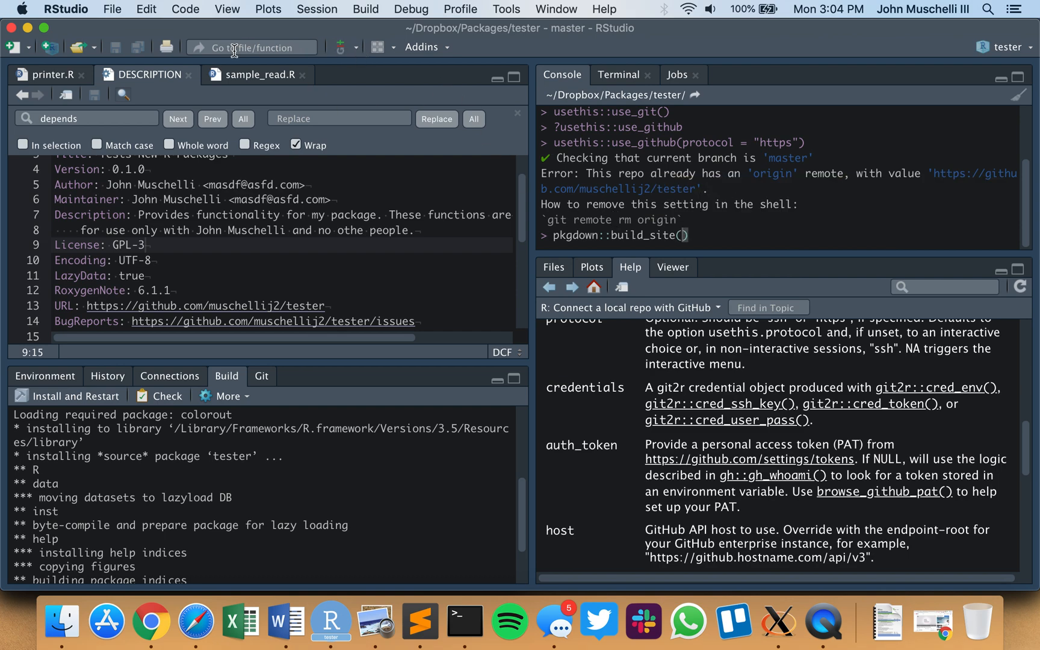
Search the Addins menu for 'build' and run pkgdown::build_site() to generate the site
{"action": "left_click", "coordinate": [422, 47]}
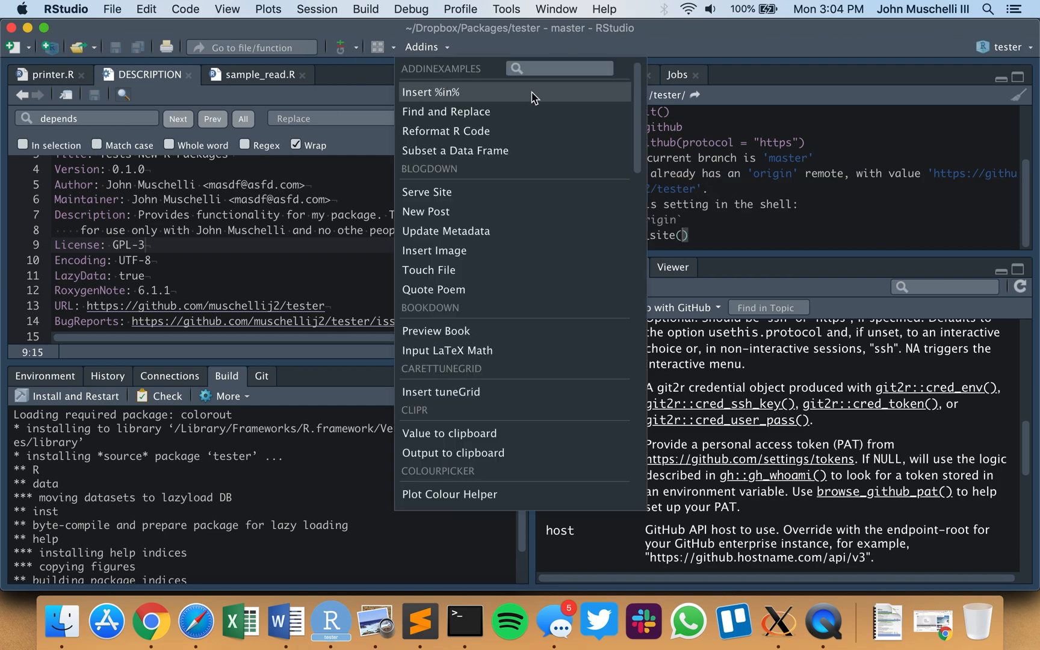
{"action": "type", "text": "build"}
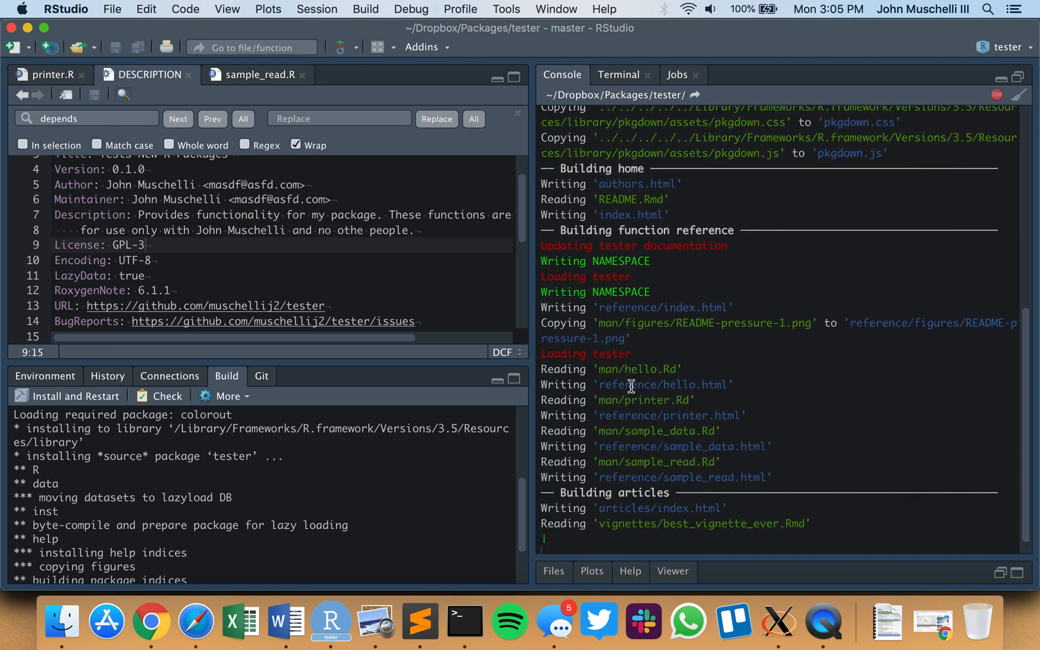
{"action": "scroll", "scroll_direction": "down", "scroll_amount": 3}
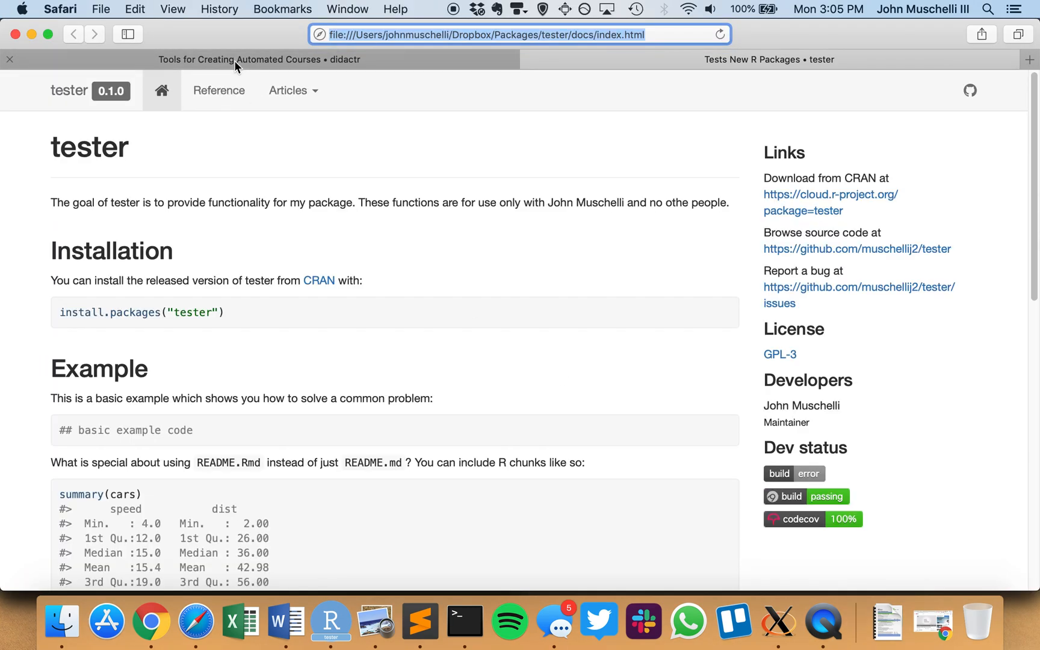
Browse the tester site's Reference and sample_data pages, compare with didactr's home page, then return to RStudio
{"action": "scroll", "scroll_direction": "down", "scroll_amount": 3}
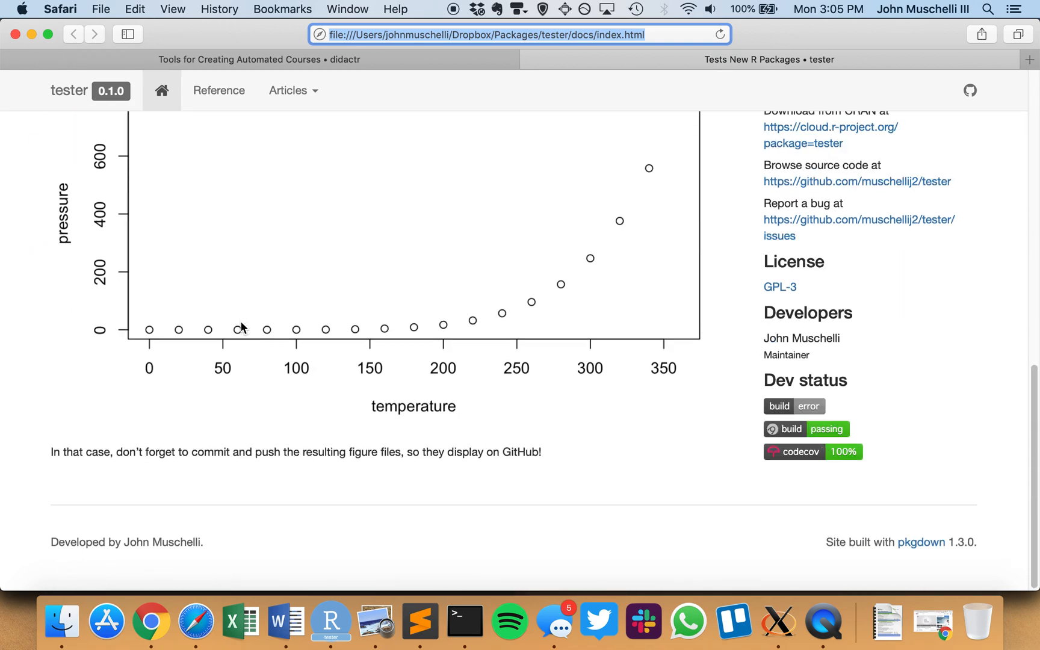
{"action": "left_click", "coordinate": [218, 90]}
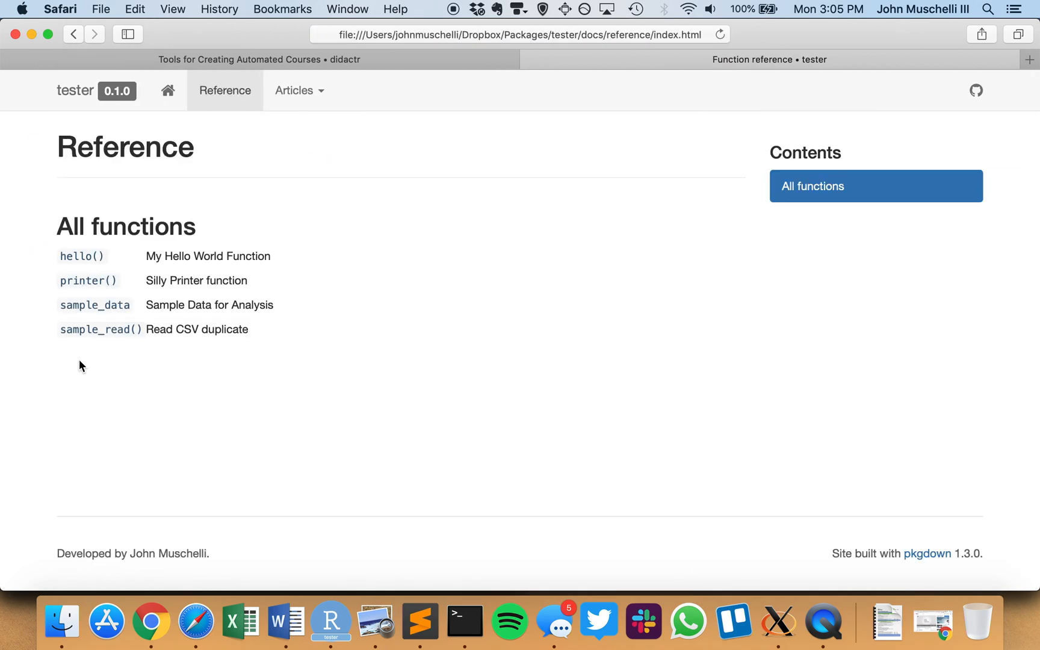
{"action": "left_click", "coordinate": [95, 304]}
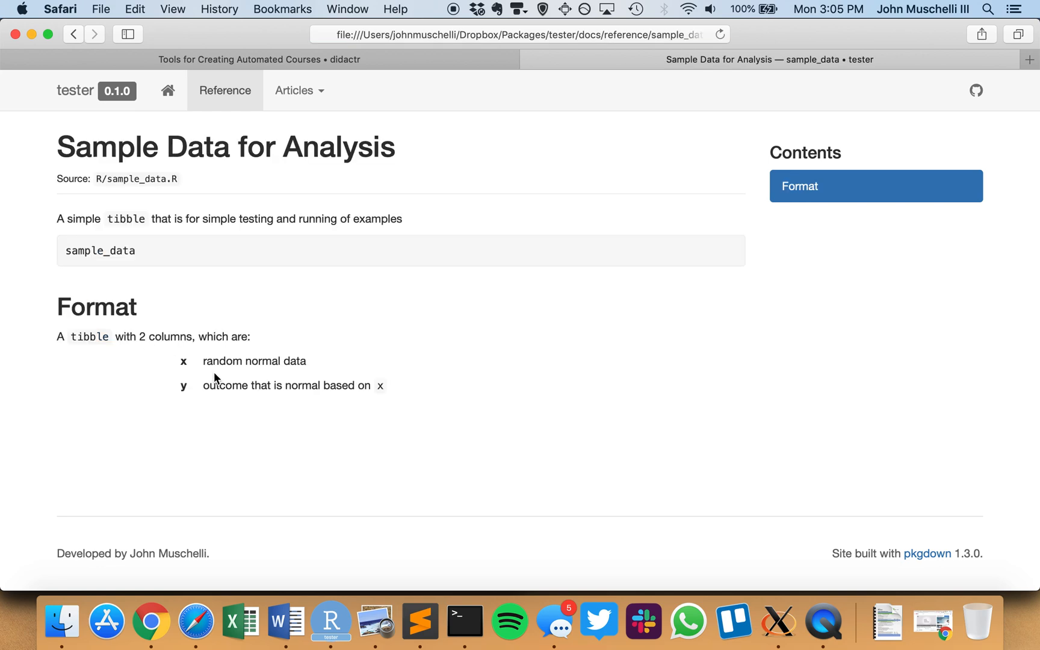
{"action": "left_click", "coordinate": [225, 91]}
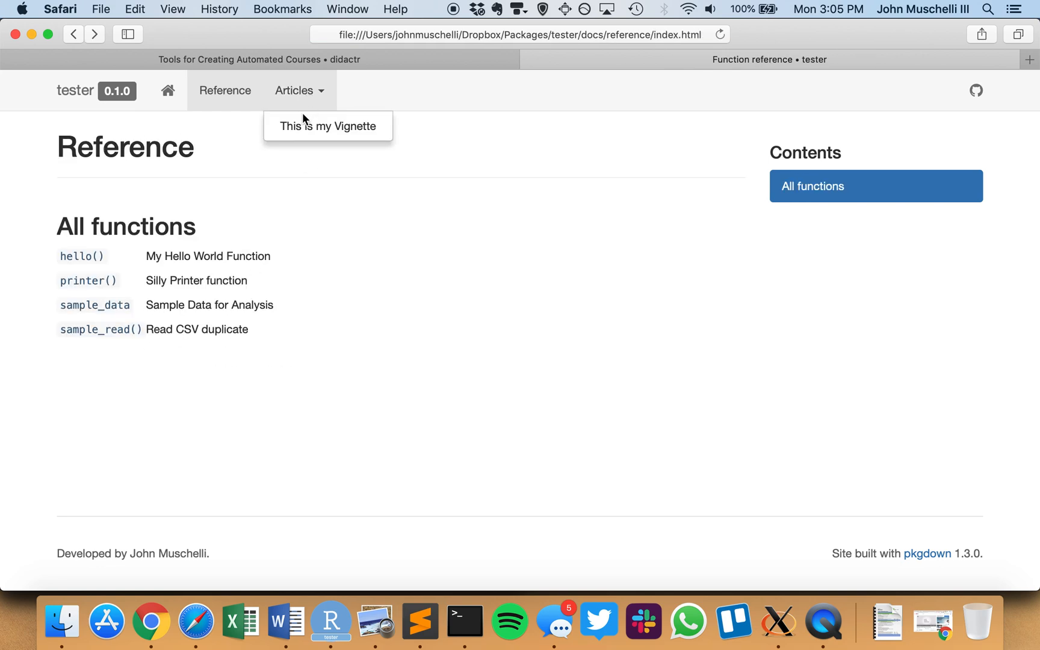
{"action": "left_click", "coordinate": [328, 127]}
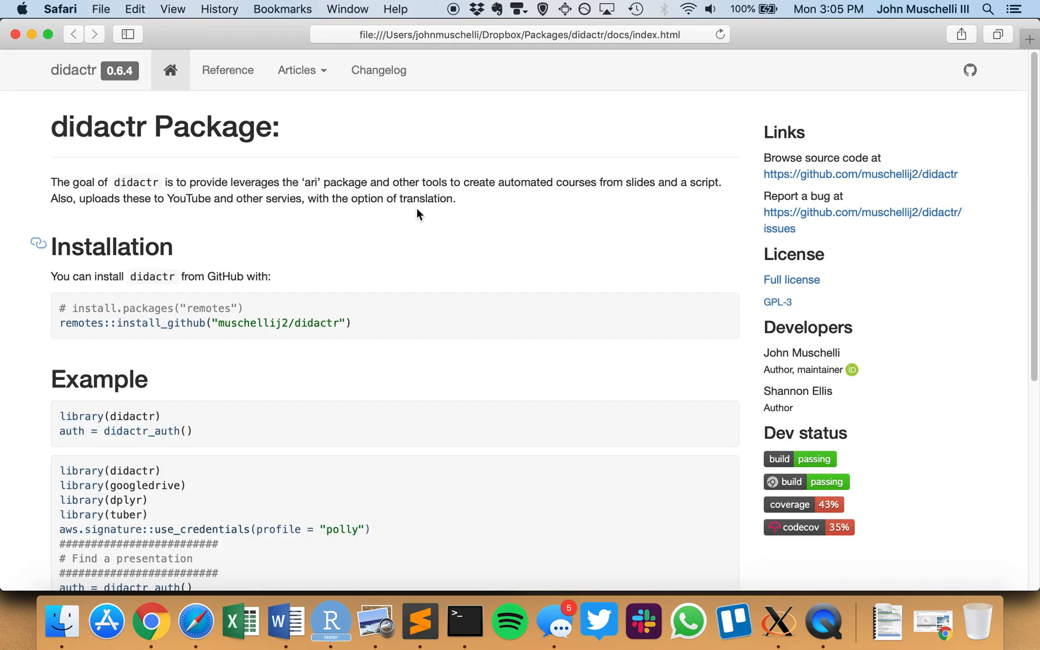
{"action": "left_click", "coordinate": [330, 621]}
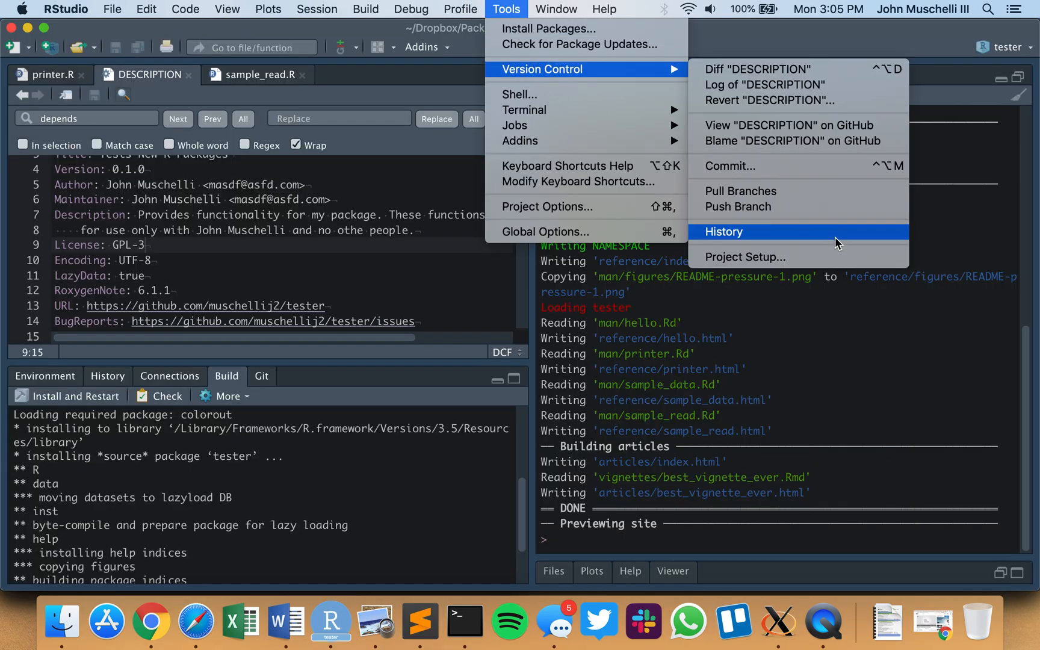
Stage .Rbuildignore, _pkgdown.yml and the README figure with an 'Added pkg' commit message
{"action": "left_click", "coordinate": [723, 231]}
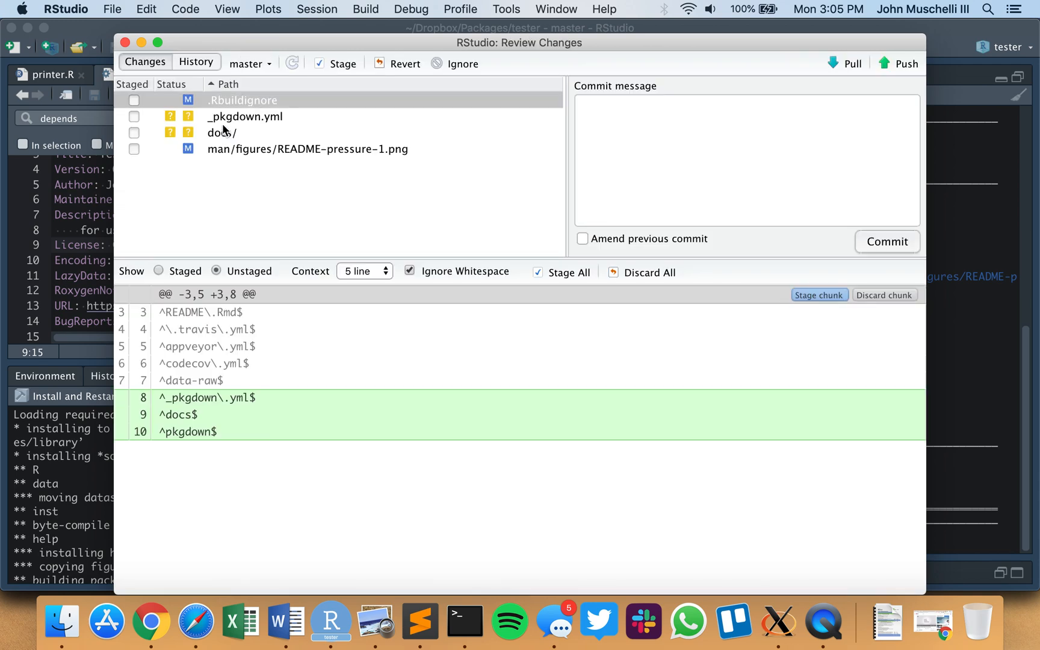
{"action": "left_click", "coordinate": [133, 100]}
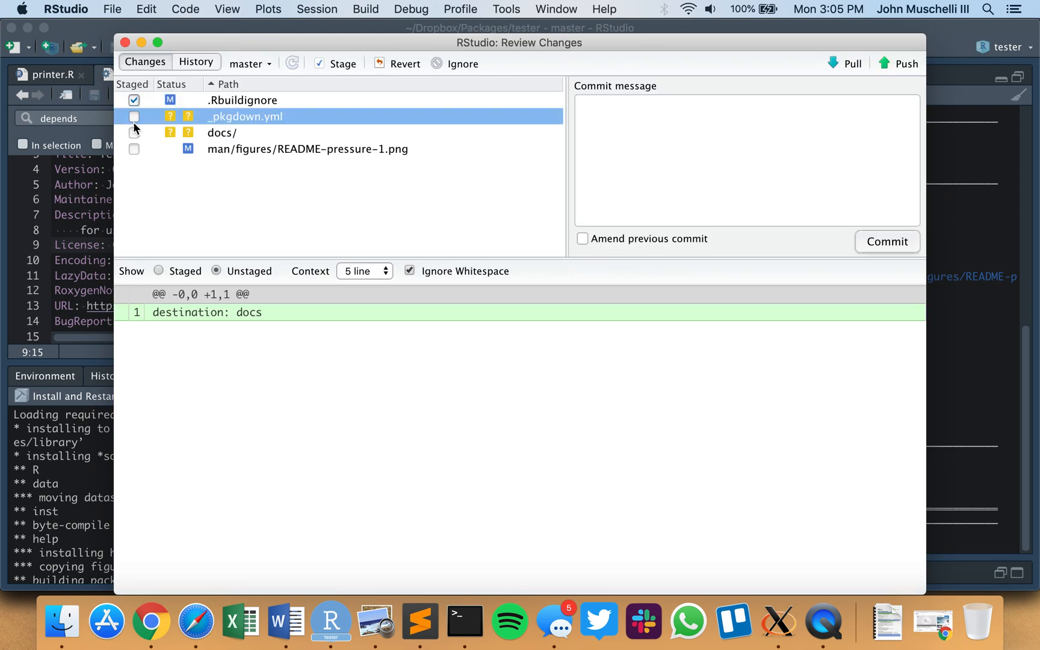
{"action": "left_click", "coordinate": [133, 133]}
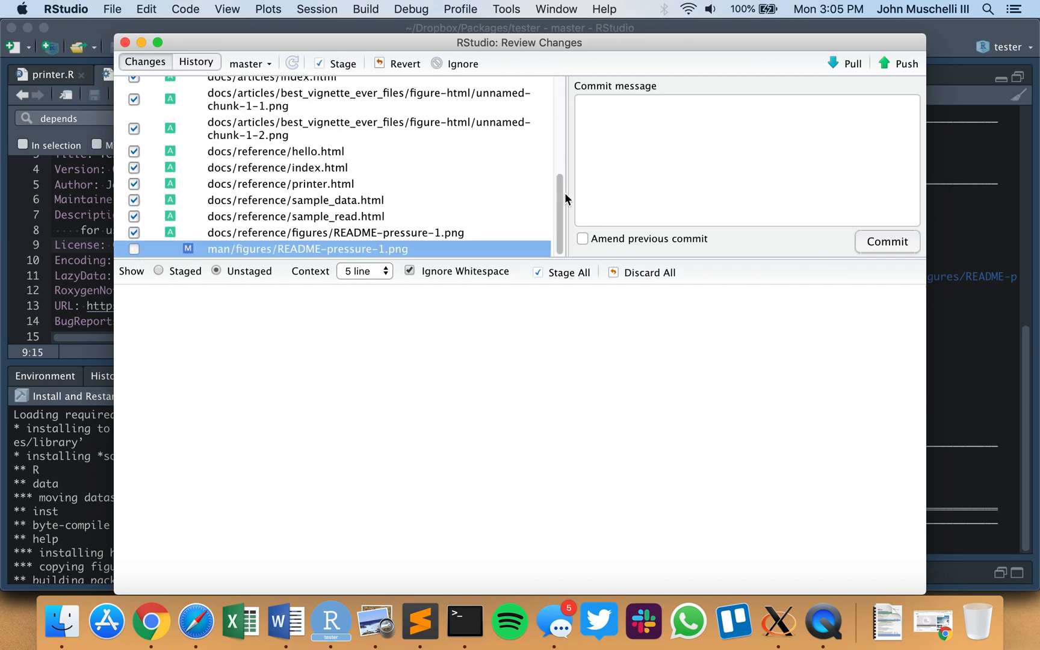
{"action": "left_click", "coordinate": [134, 248]}
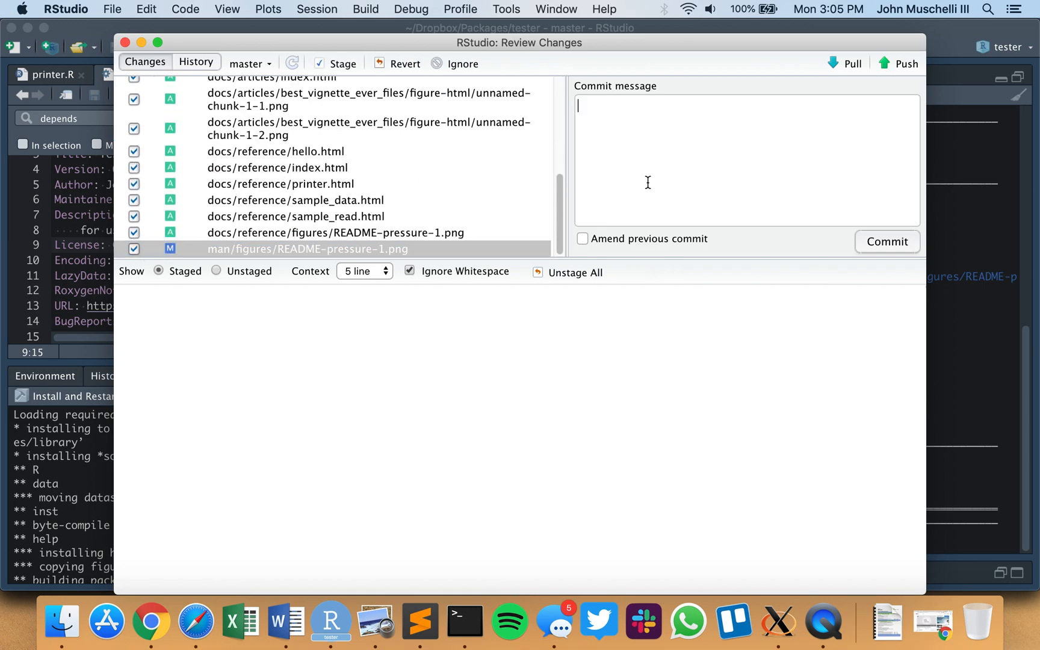
{"action": "type", "text": "Added pkgdown output for built site."}
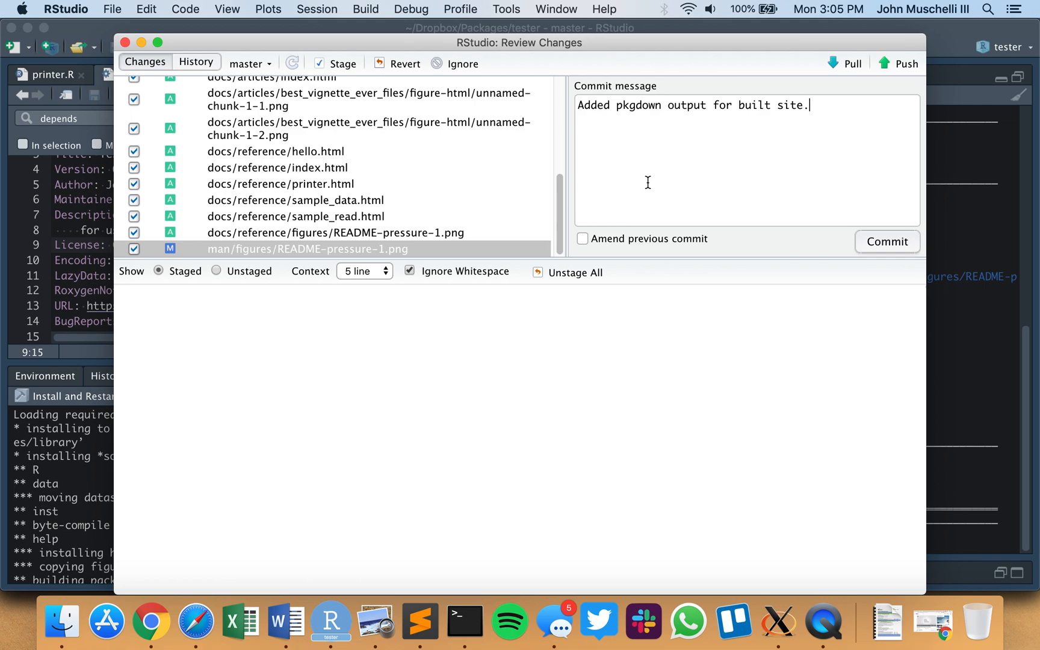
Commit the staged pkgdown output and push the commit to GitHub
{"action": "left_click", "coordinate": [886, 241]}
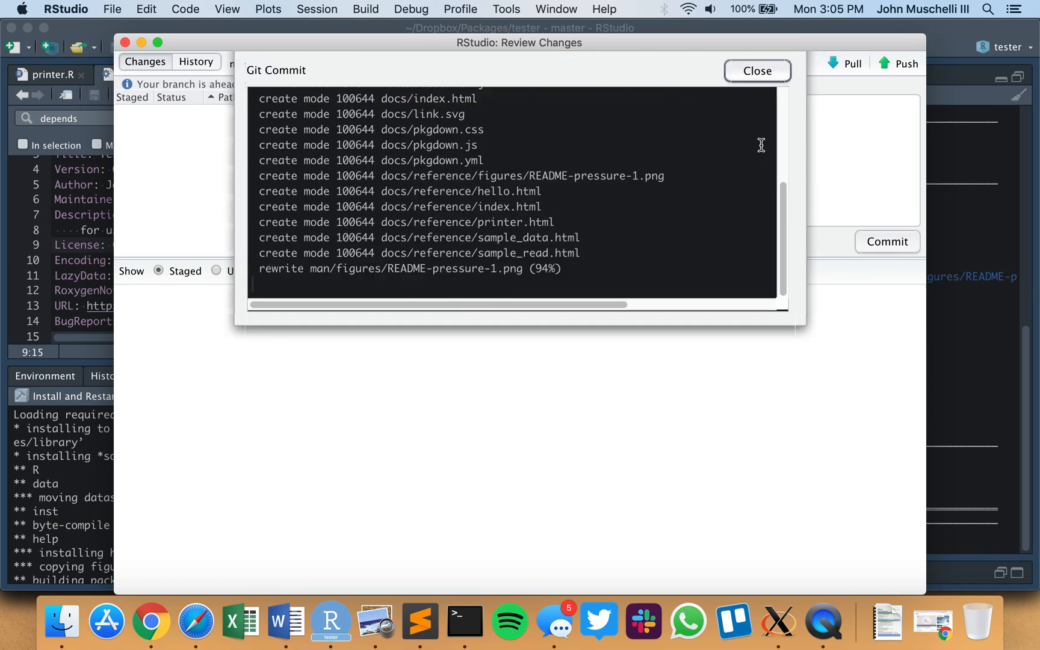
{"action": "left_click", "coordinate": [756, 71]}
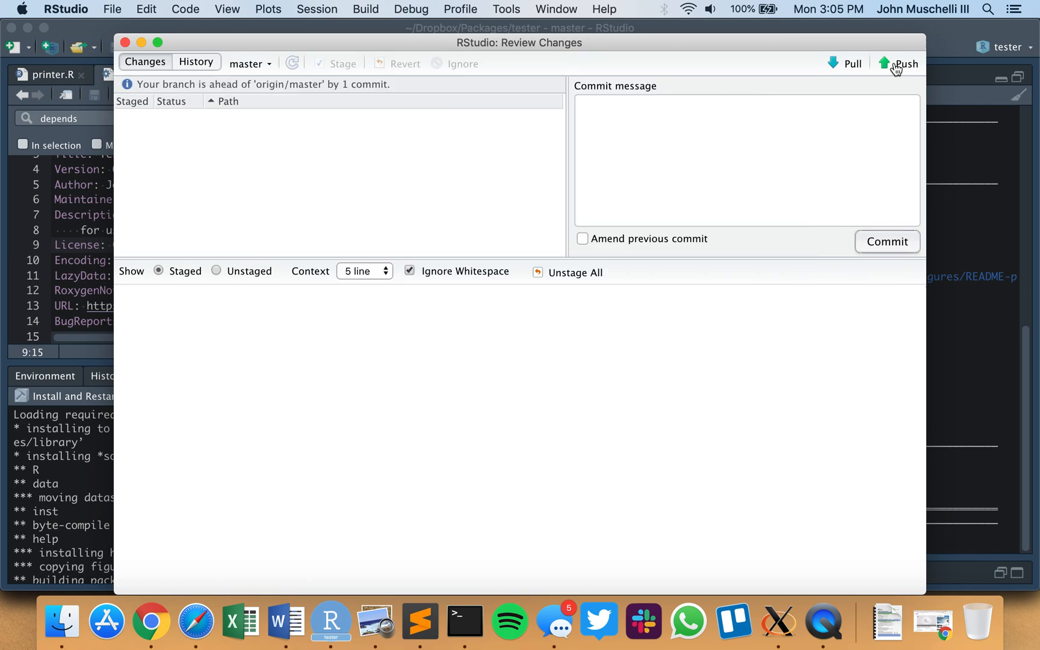
{"action": "left_click", "coordinate": [906, 62]}
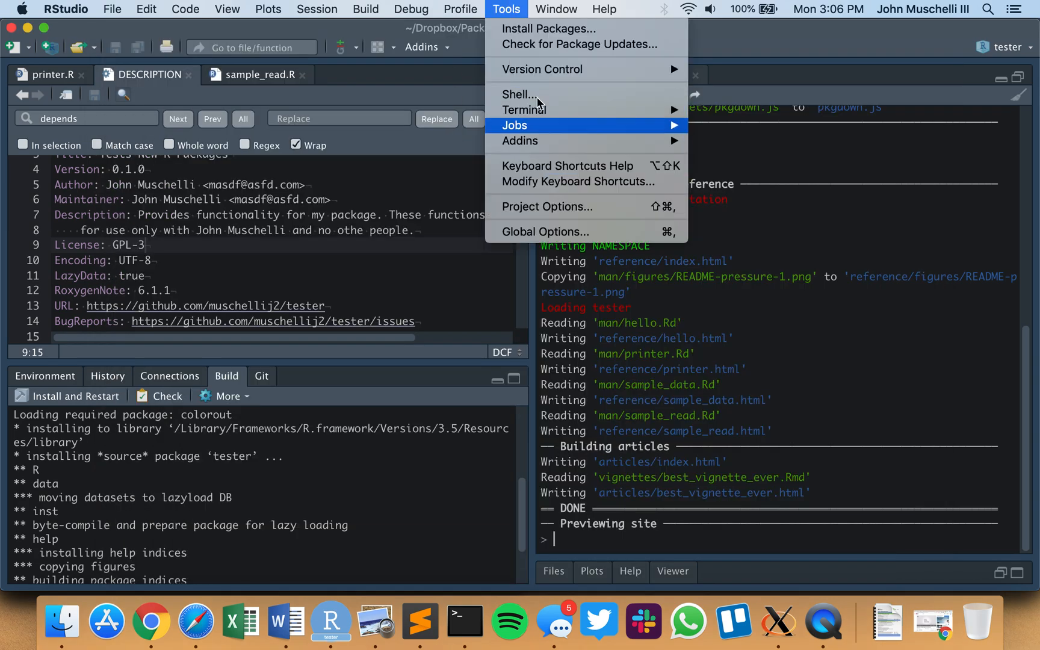
{"action": "mouse_move", "coordinate": [166, 627]}
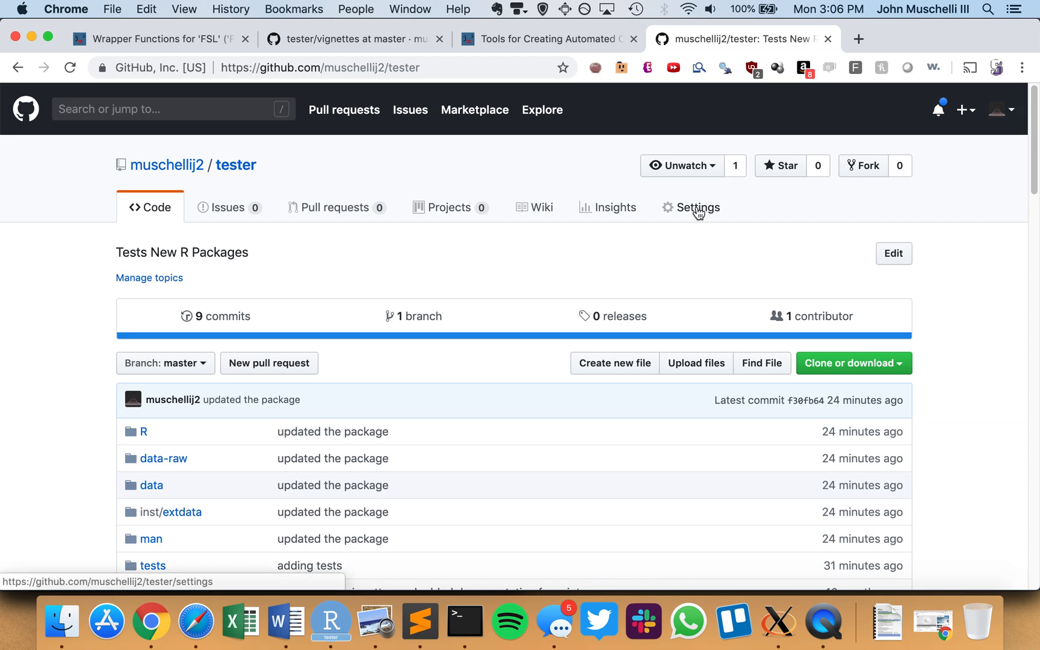
Go to the tester repository's Settings and scroll to the disabled GitHub Pages section
{"action": "left_click", "coordinate": [691, 207]}
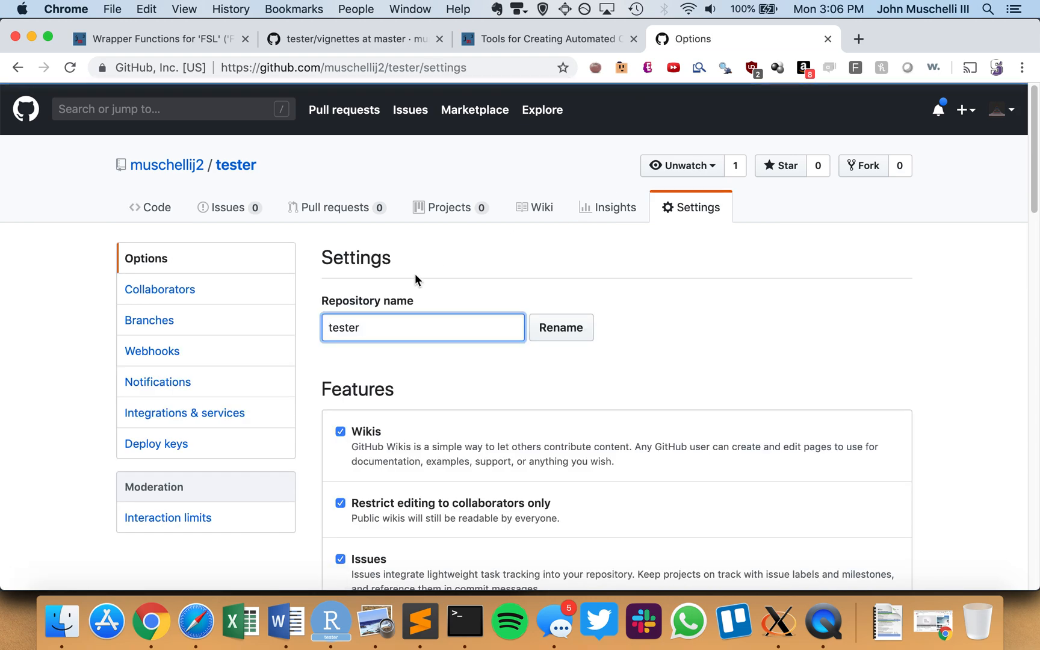
{"action": "scroll", "scroll_direction": "down", "scroll_amount": 3}
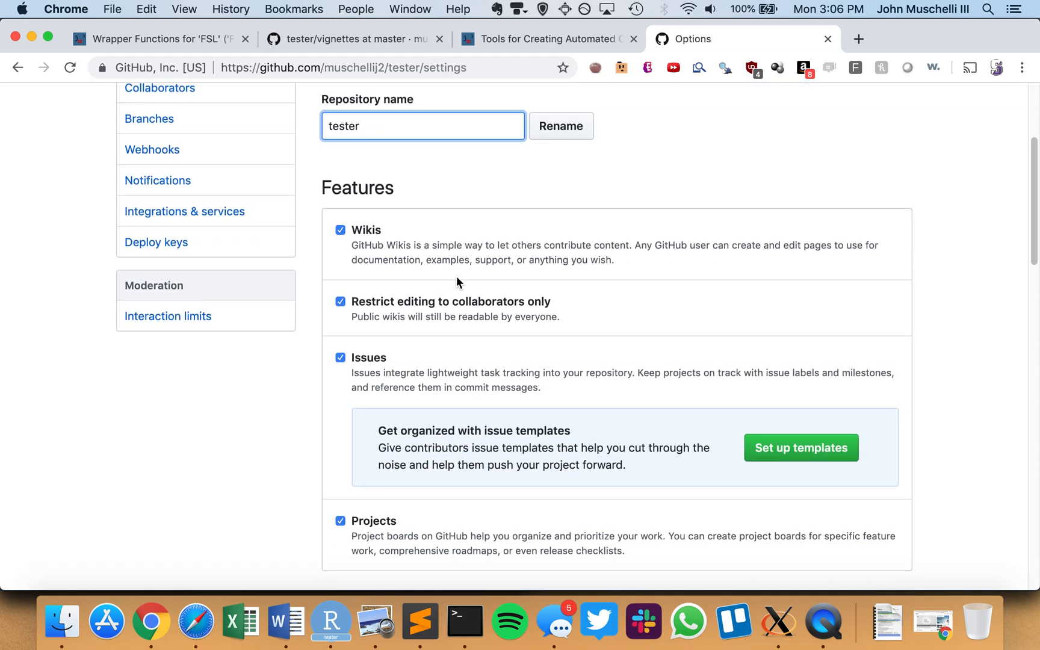
{"action": "scroll", "scroll_direction": "down", "scroll_amount": 3}
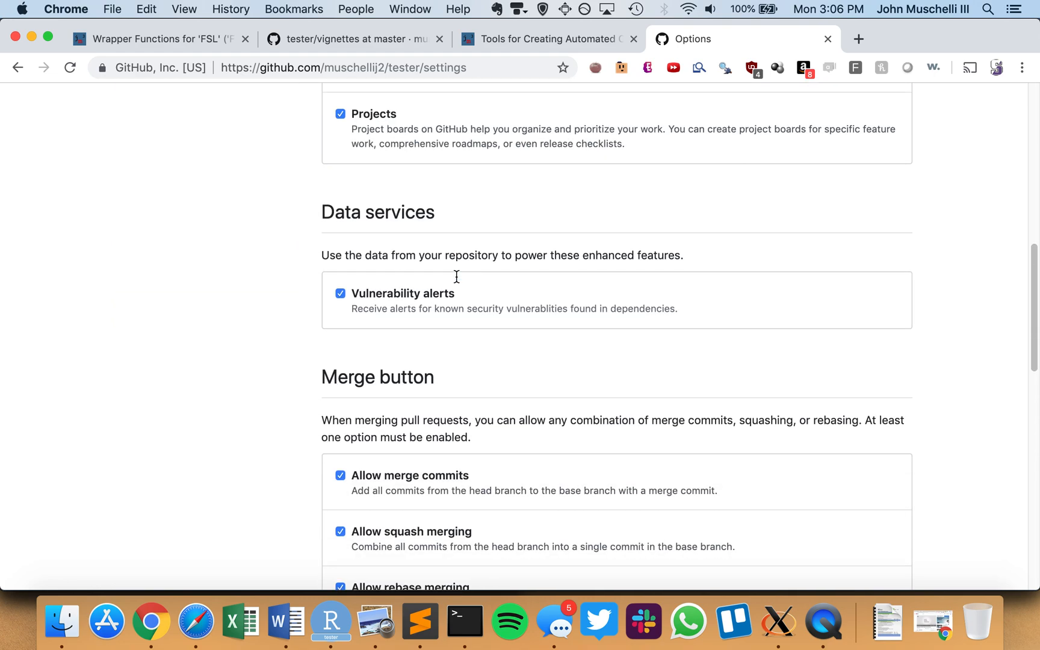
{"action": "scroll", "scroll_direction": "down", "scroll_amount": 3}
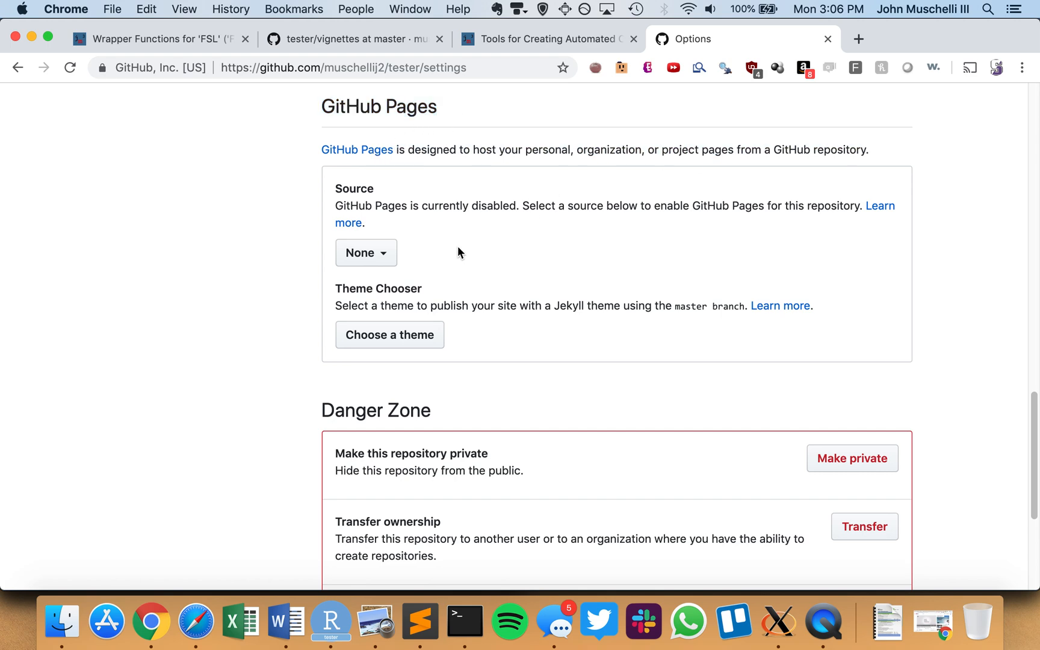
Set the GitHub Pages source to 'master branch /docs folder'
{"action": "left_click", "coordinate": [365, 253]}
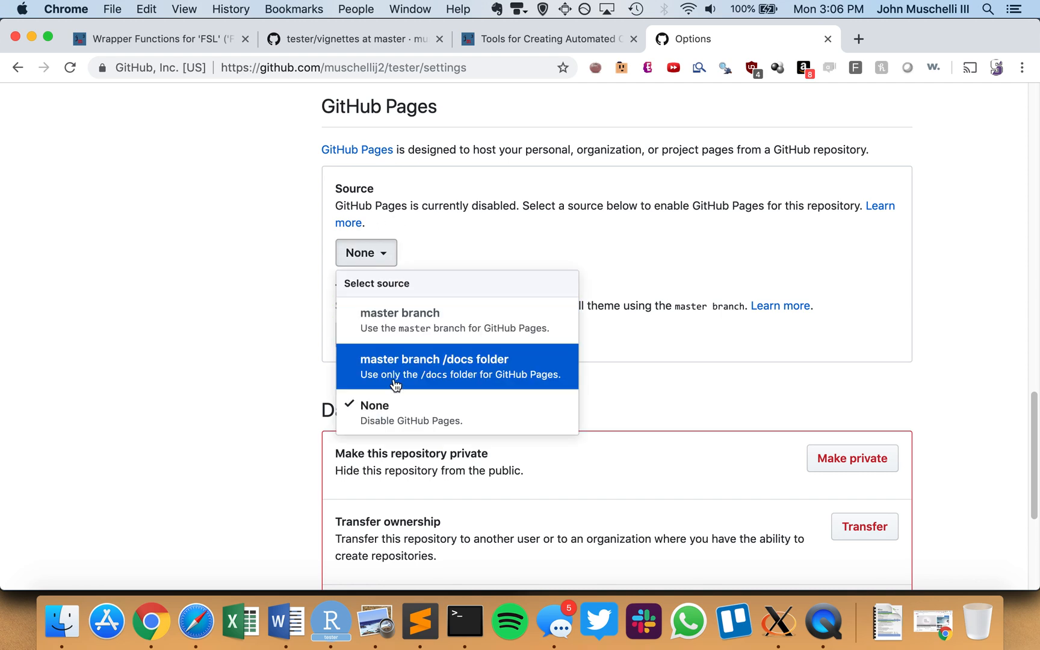
{"action": "left_click", "coordinate": [435, 366]}
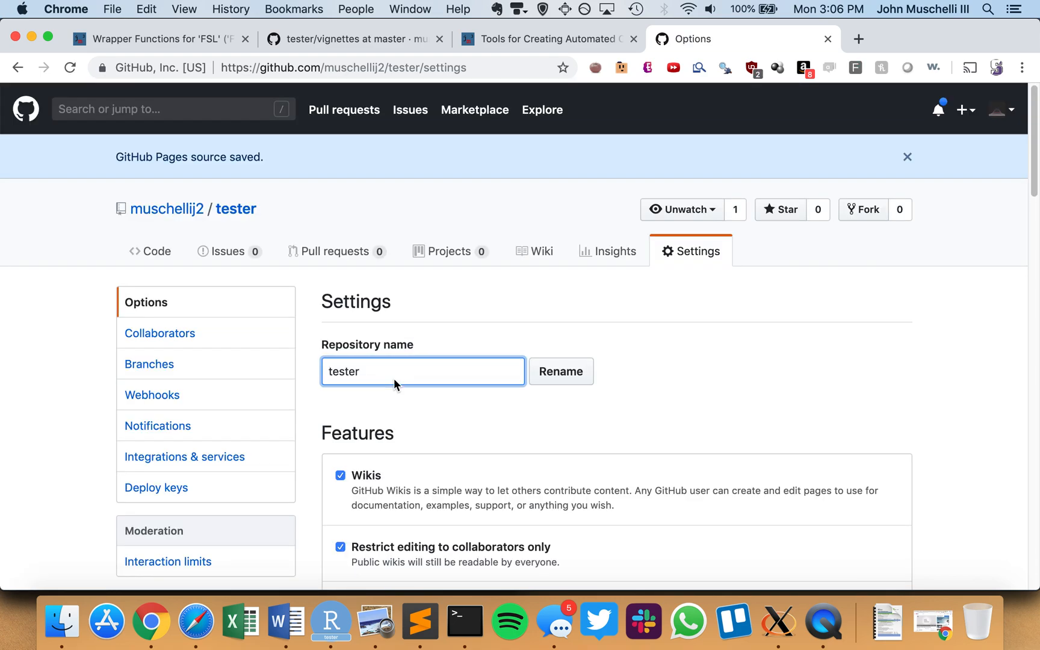
{"action": "scroll", "scroll_direction": "down", "scroll_amount": 3}
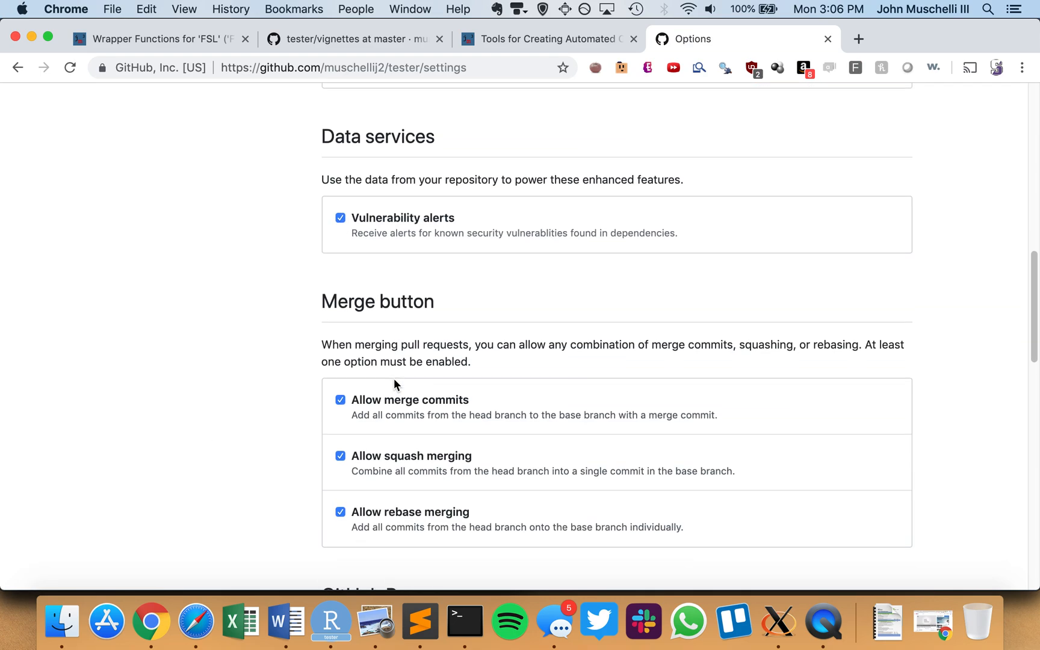
{"action": "scroll", "scroll_direction": "down", "scroll_amount": 3}
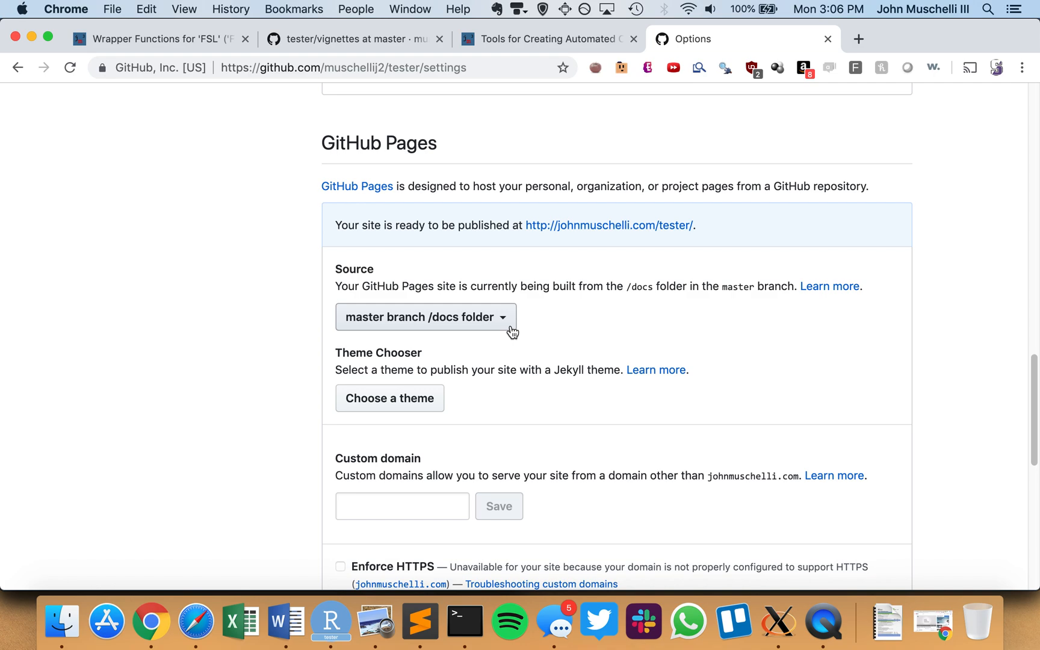
{"action": "mouse_move", "coordinate": [457, 350]}
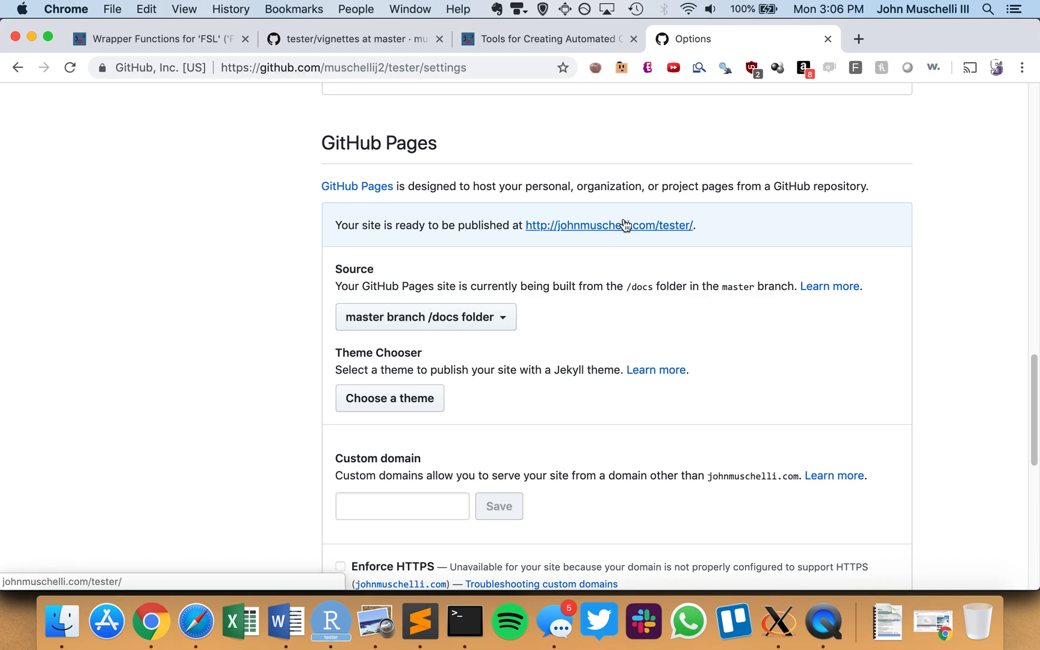
Visit the live tester site, its function Reference page and the 'This is my Vignette' article
{"action": "left_click", "coordinate": [608, 225]}
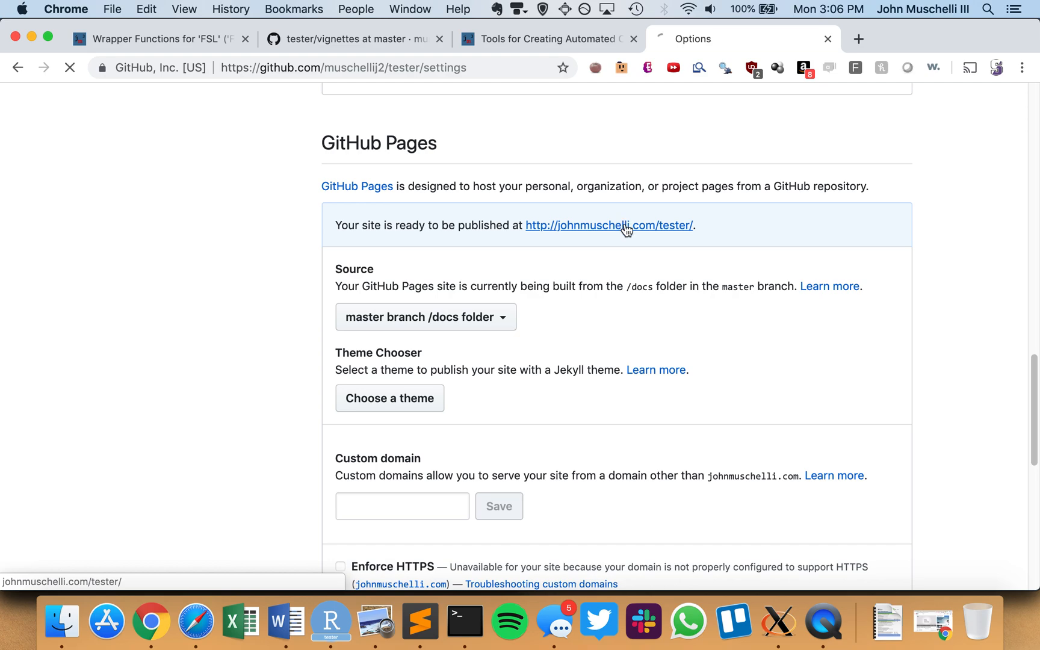
{"action": "left_click", "coordinate": [608, 225]}
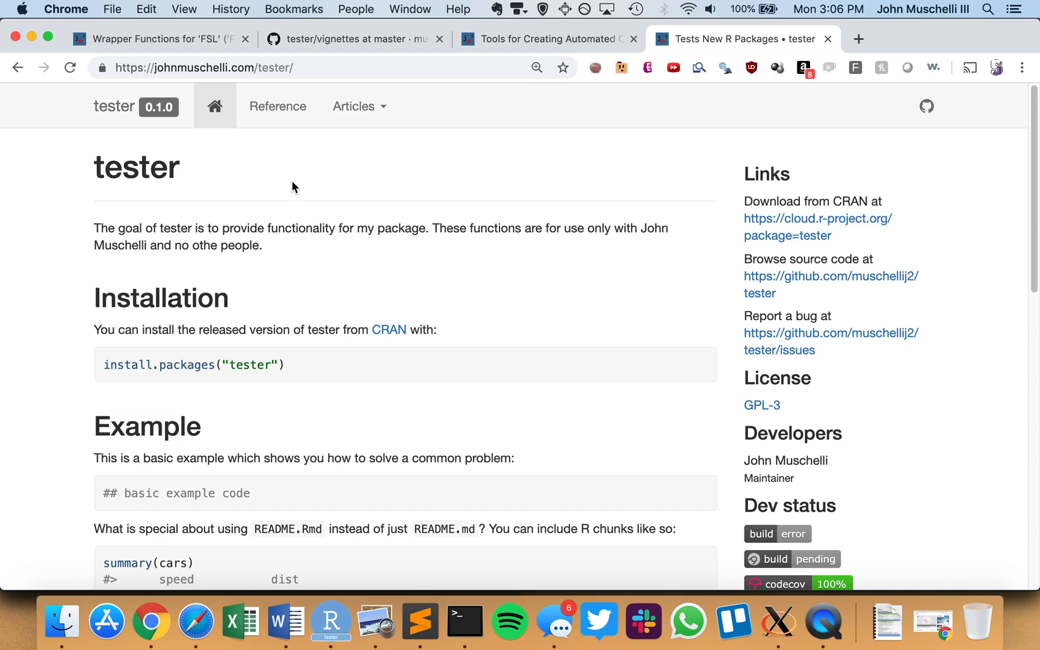
{"action": "left_click", "coordinate": [283, 106]}
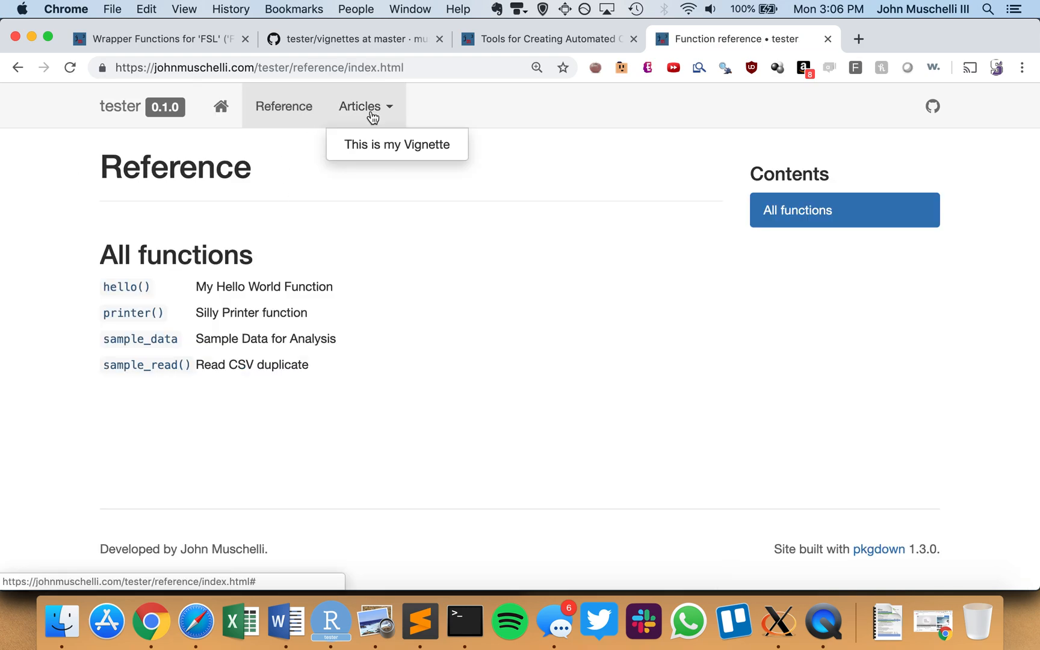
{"action": "left_click", "coordinate": [397, 145]}
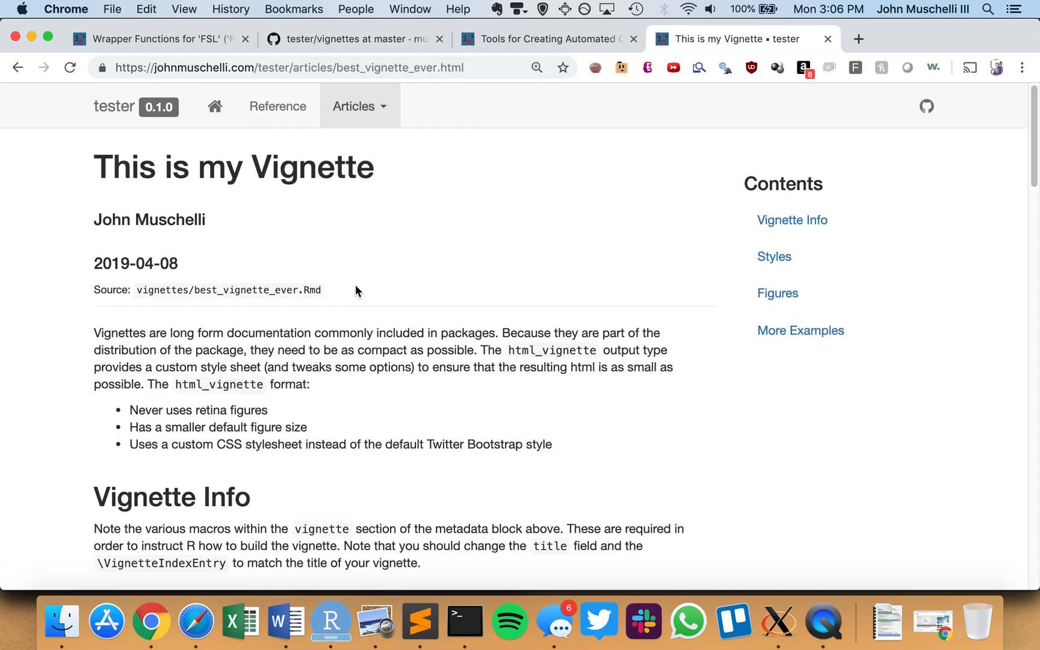
{"action": "left_click", "coordinate": [195, 621]}
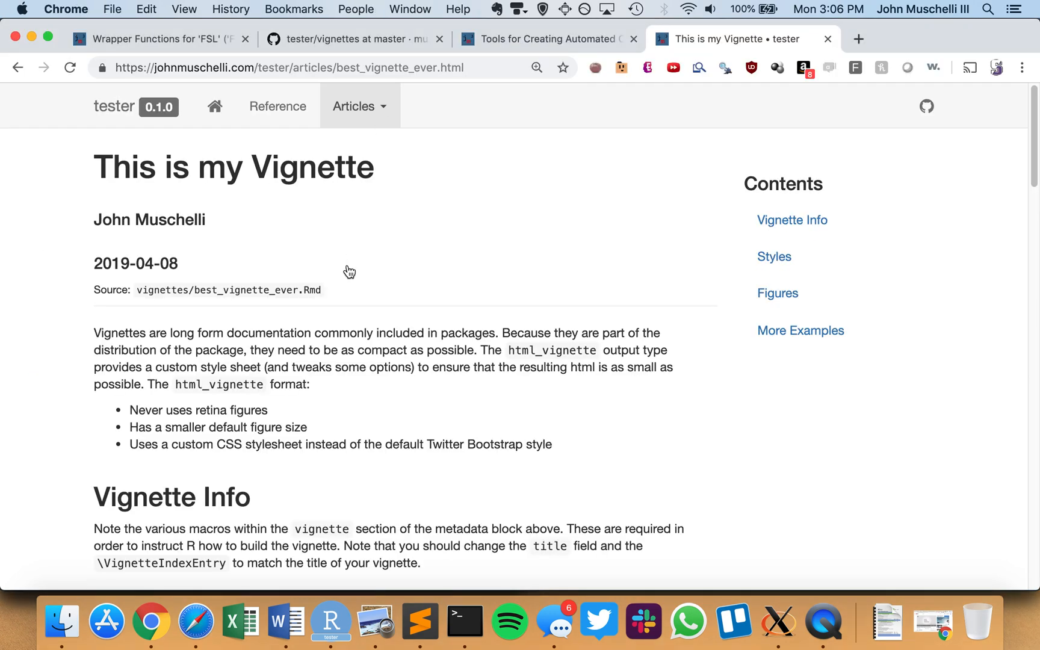
{"action": "mouse_move", "coordinate": [271, 316]}
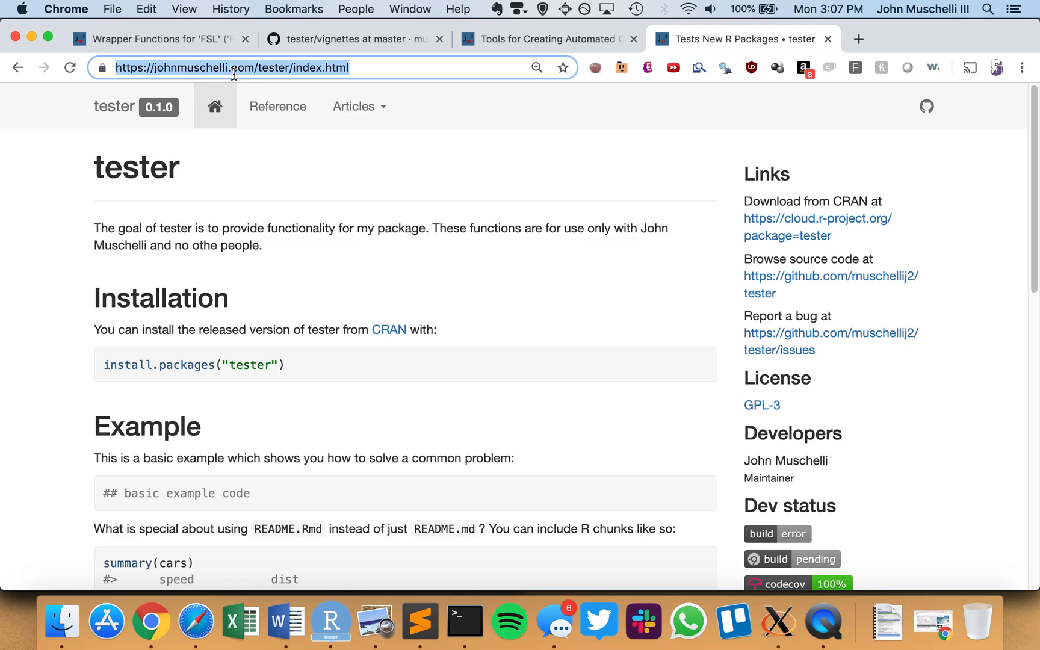
{"action": "mouse_move", "coordinate": [804, 593]}
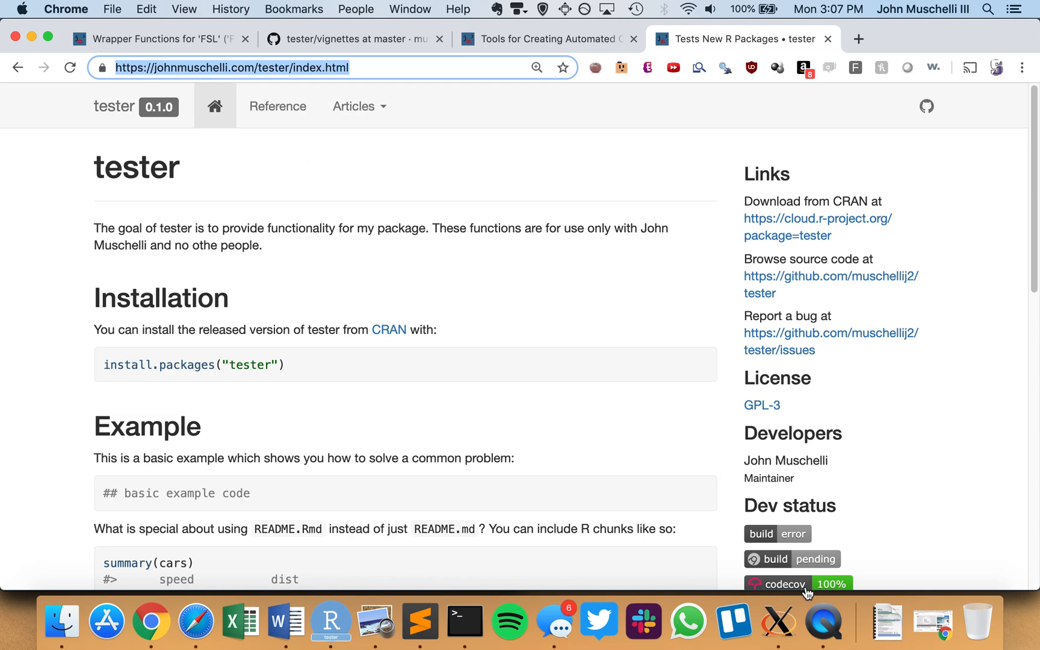
{"action": "mouse_move", "coordinate": [828, 621]}
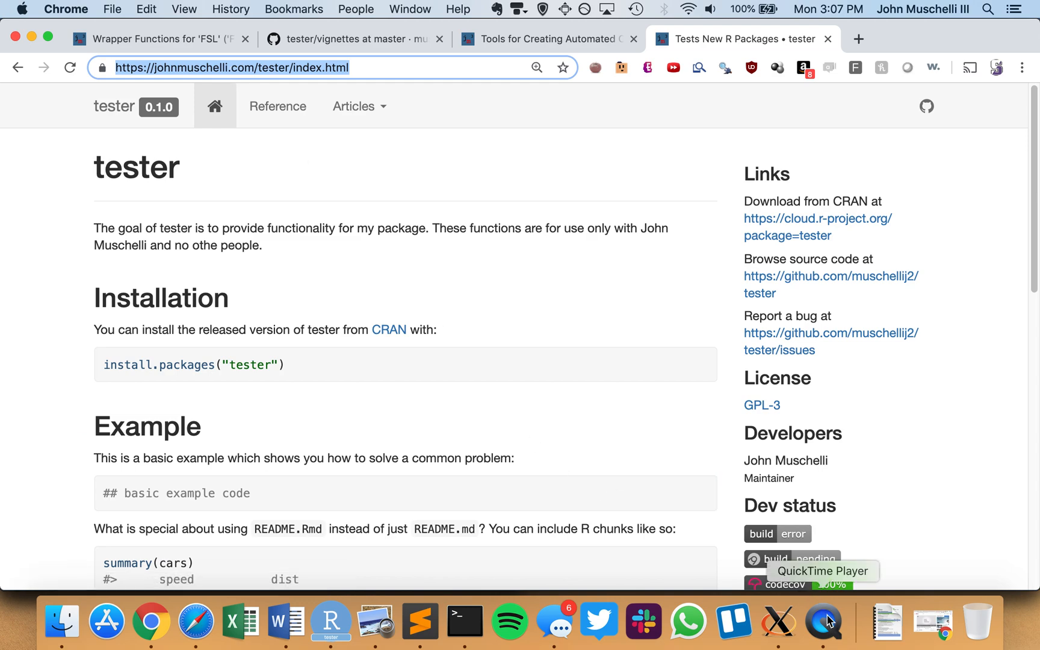
Return to the live tester site's home page at johnmuschelli.com/tester/index.html
{"action": "left_click", "coordinate": [823, 621]}
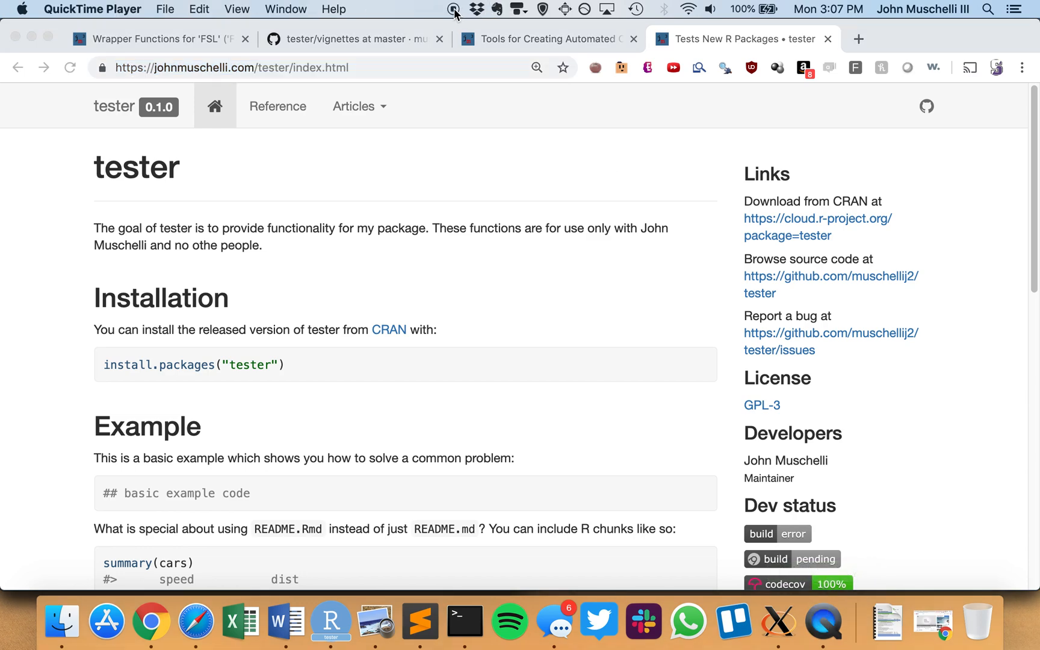